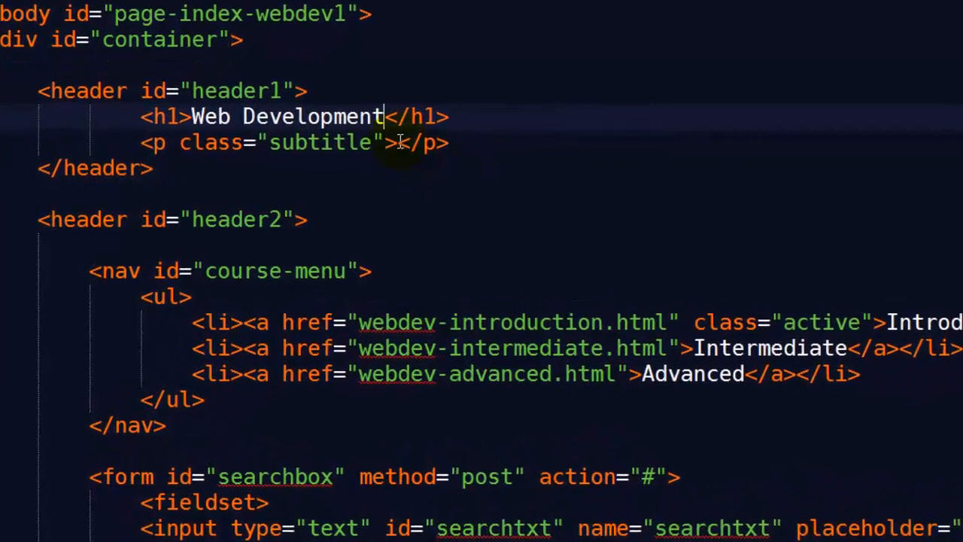
# Browse the REI flat-tire, IRS and Apple sites in Chrome as real-world list examples.
pyautogui.write('Six Minutes. Smar')
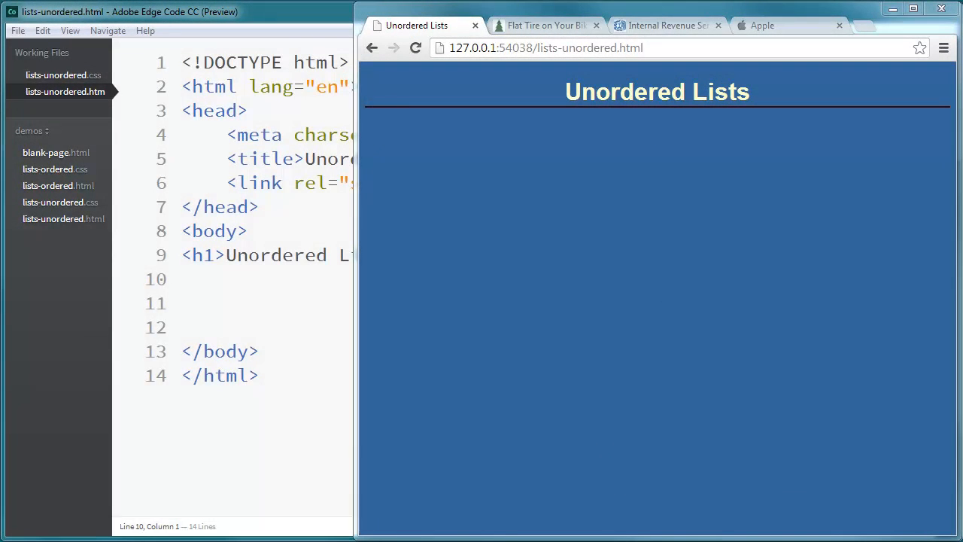
pyautogui.moveTo(545, 24)
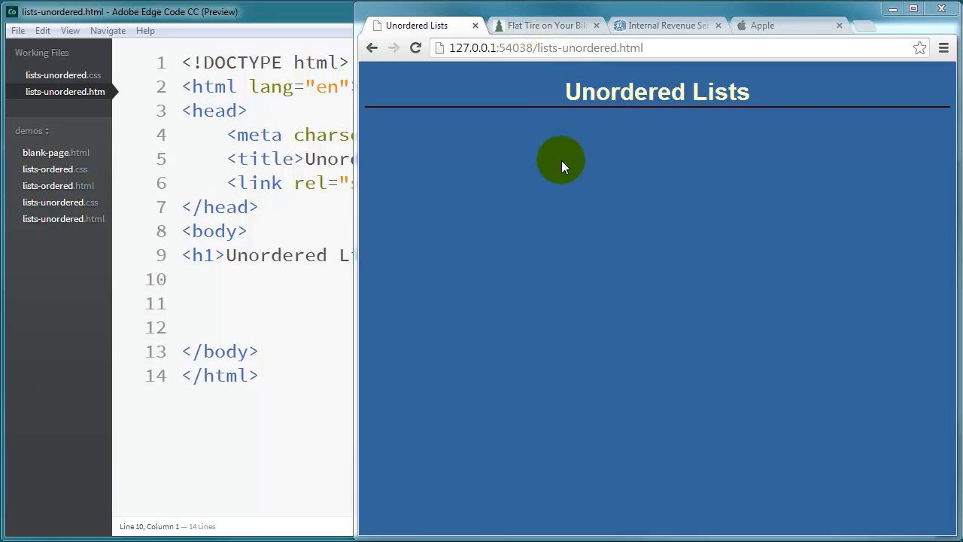
pyautogui.click(545, 25)
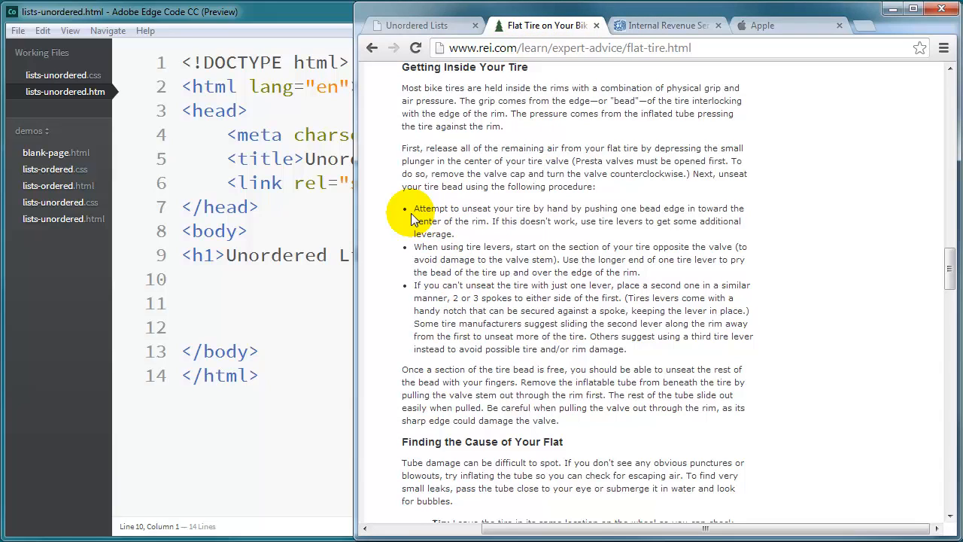
pyautogui.moveTo(406, 336)
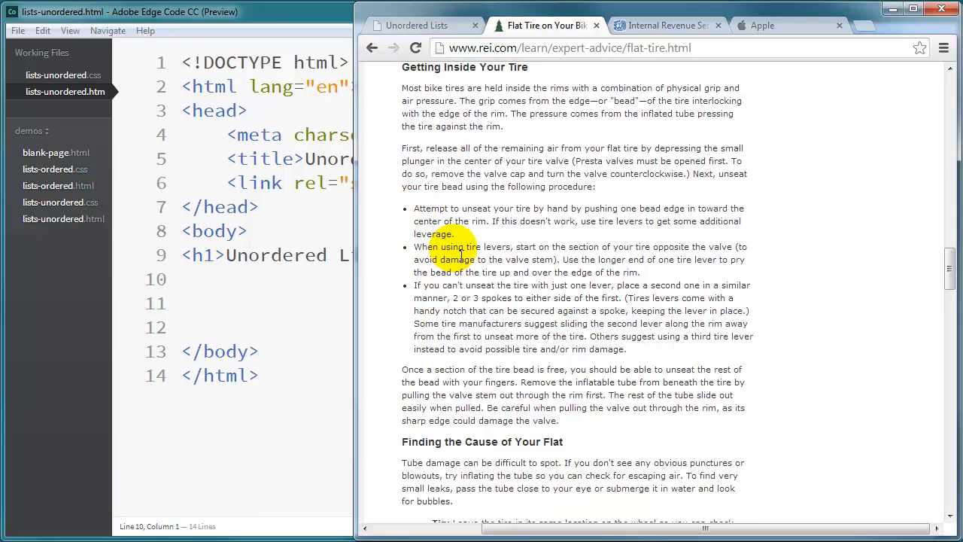
pyautogui.moveTo(414, 218)
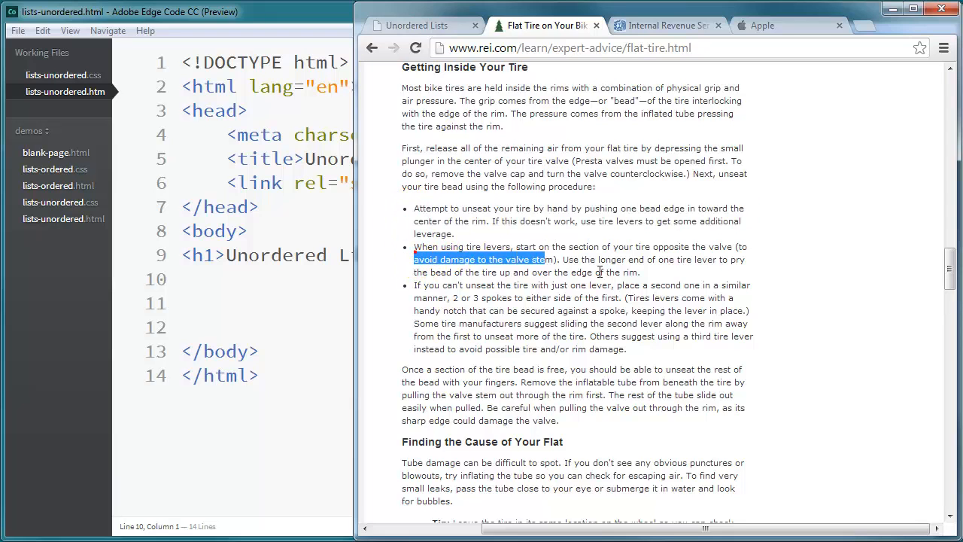
pyautogui.click(662, 25)
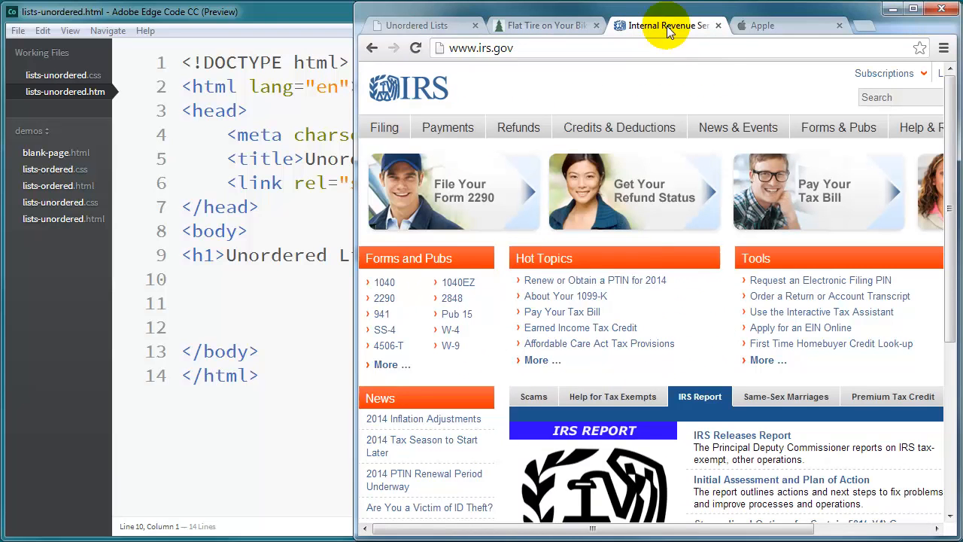
pyautogui.click(785, 397)
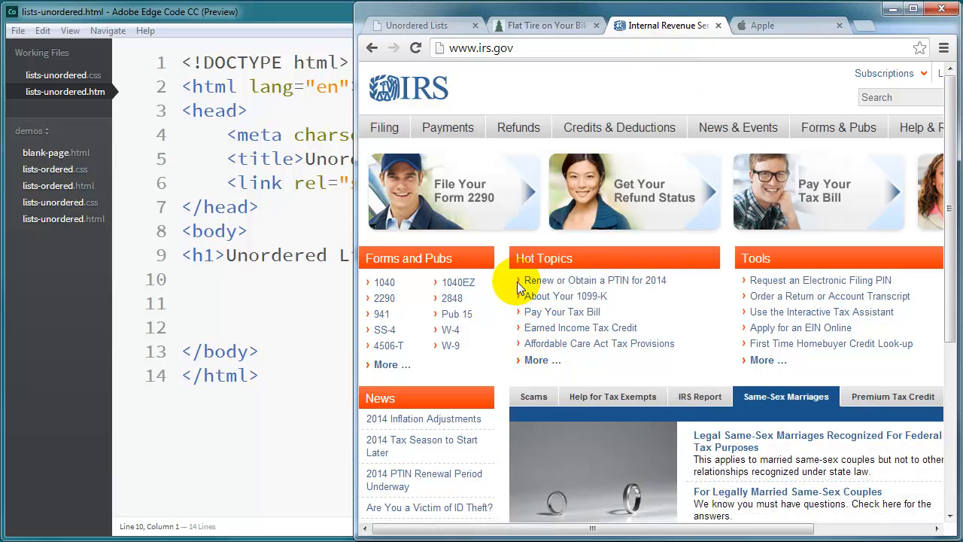
pyautogui.click(892, 396)
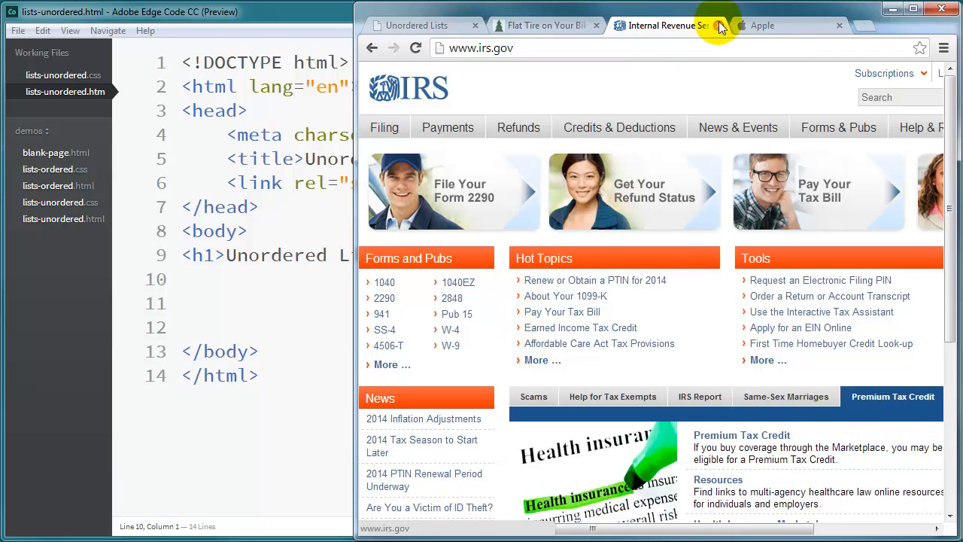
pyautogui.click(762, 25)
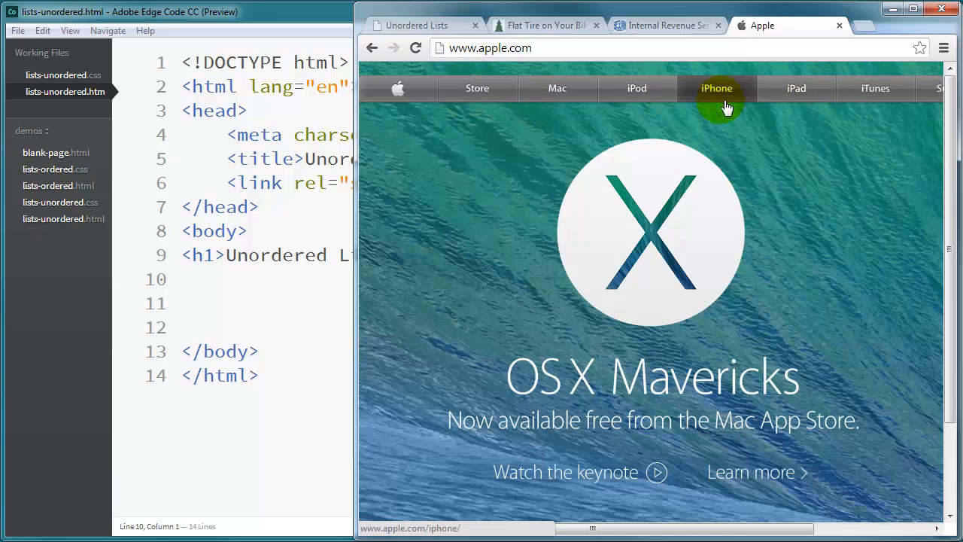
pyautogui.click(636, 88)
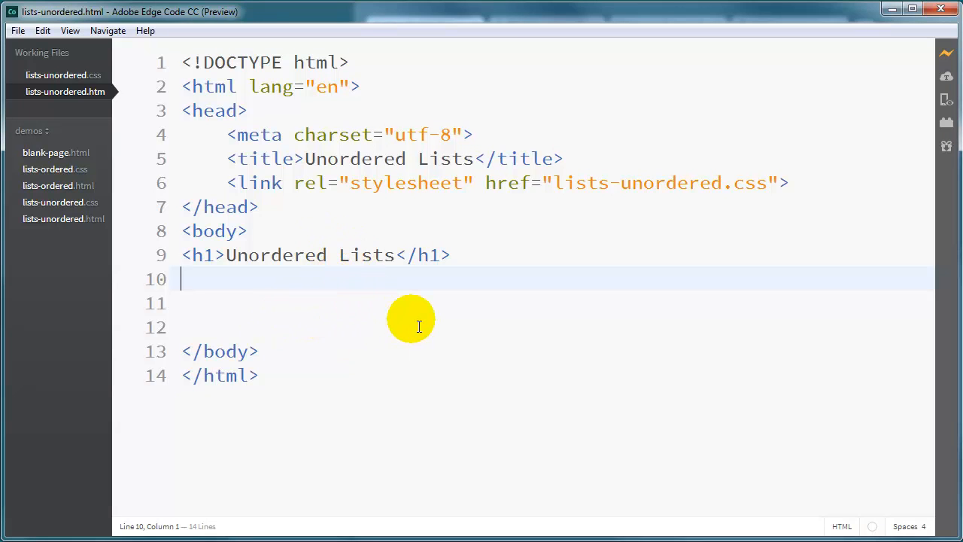
pyautogui.moveTo(522, 335)
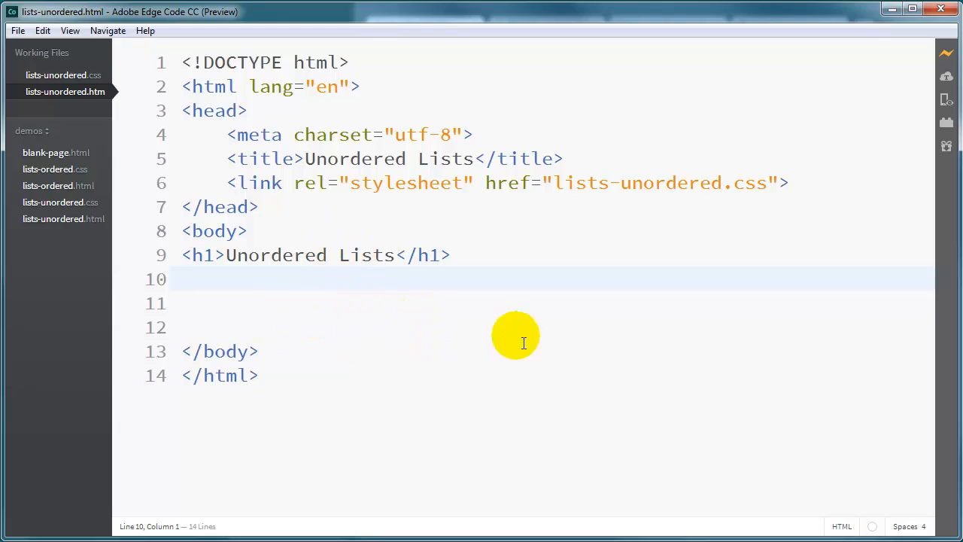
pyautogui.moveTo(404, 344)
pyautogui.write('<ul>')
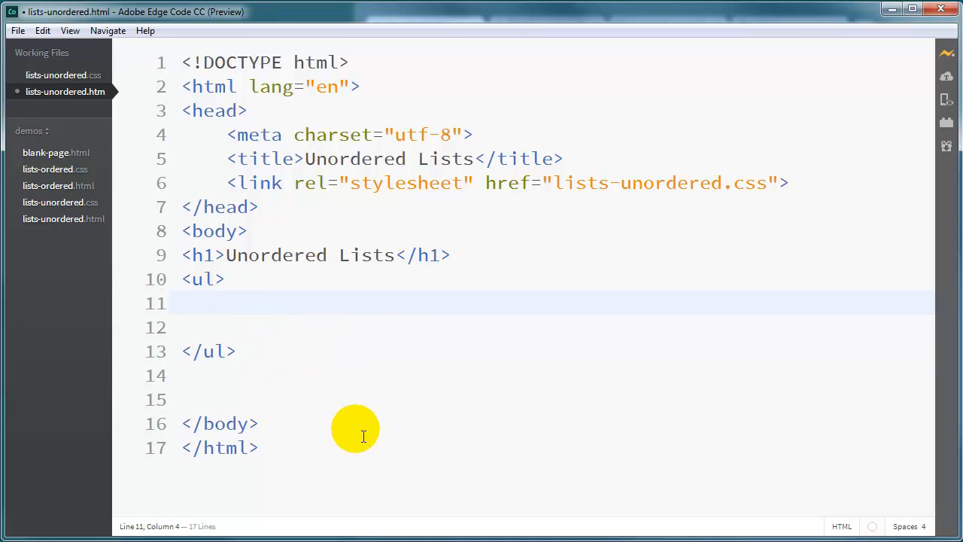
pyautogui.moveTo(384, 438)
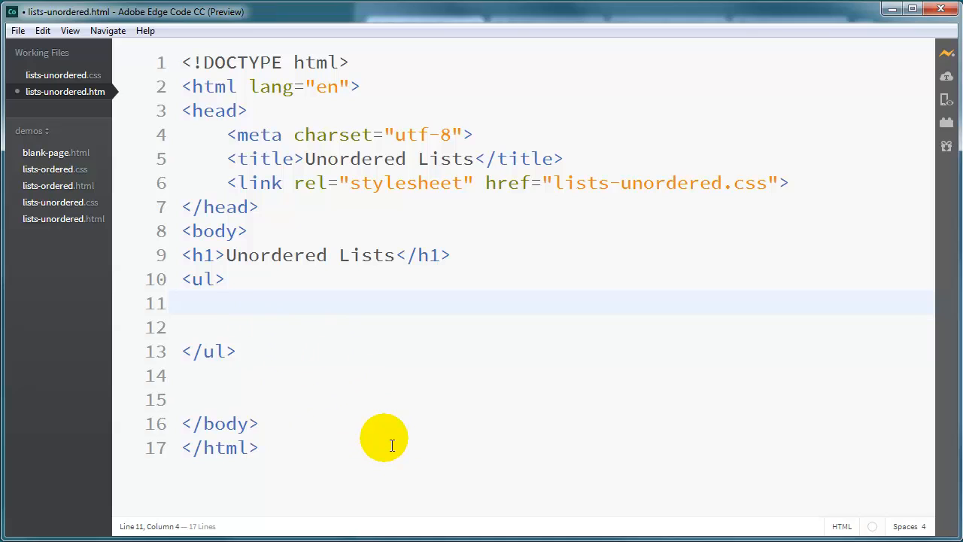
# Type a <ul> with milk, eggs and sugar items on line 10, removing the extra blank line.
pyautogui.write('<li')
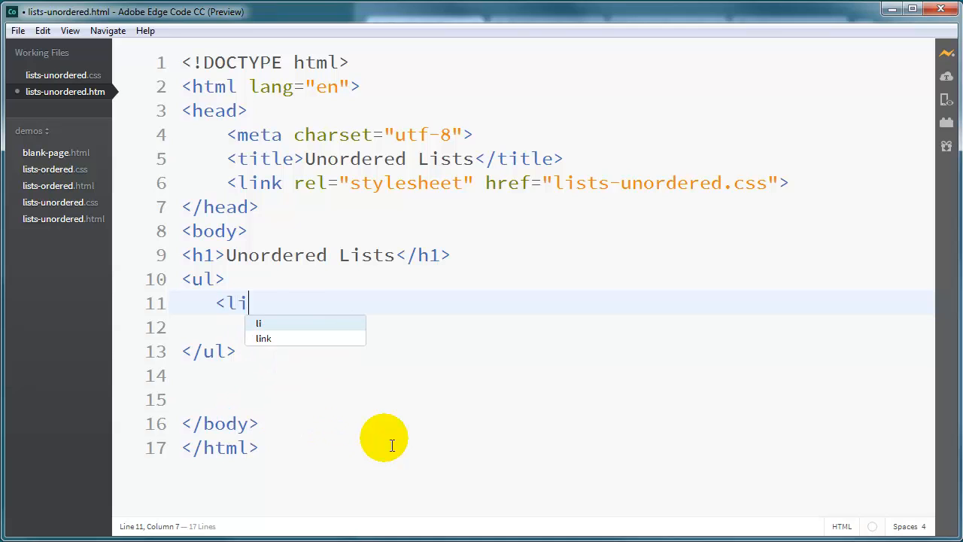
pyautogui.write('>milk</li>')
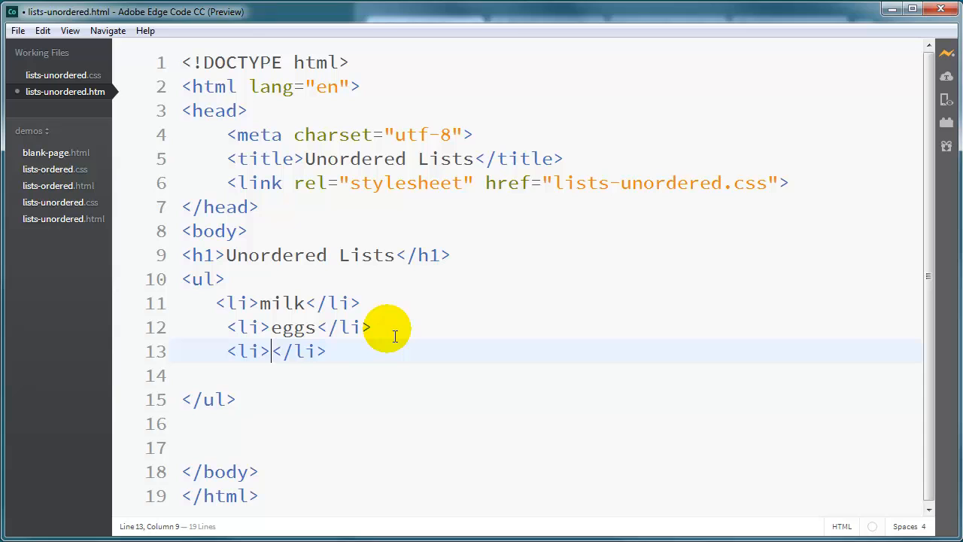
pyautogui.write('sugar')
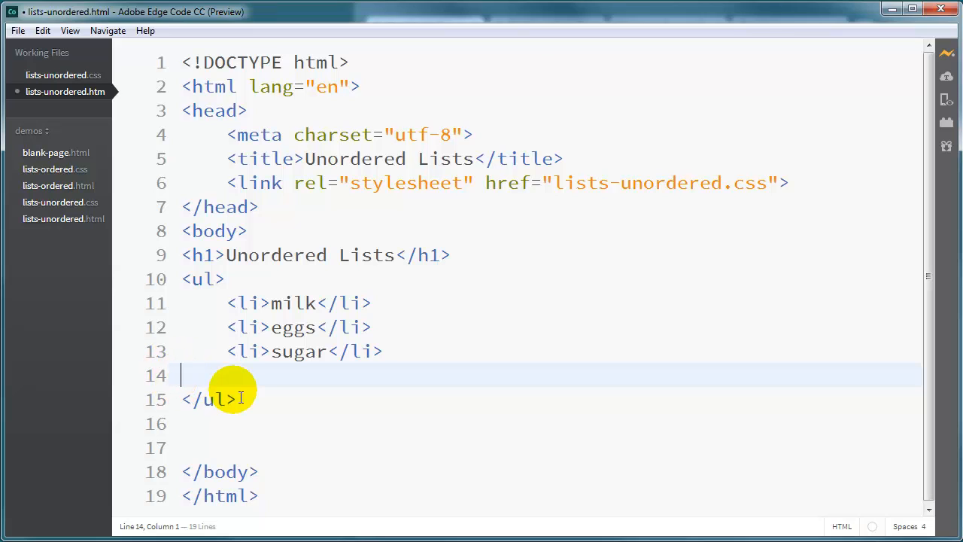
pyautogui.press('Backspace')
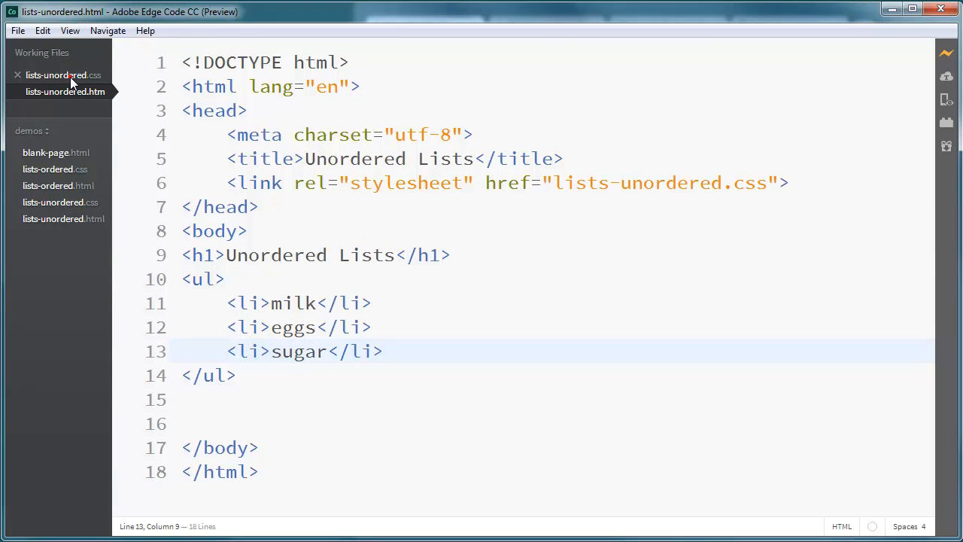
# Add ul { list-style-type: circle; } below the h1 rule in lists-unordered.css.
pyautogui.click(57, 75)
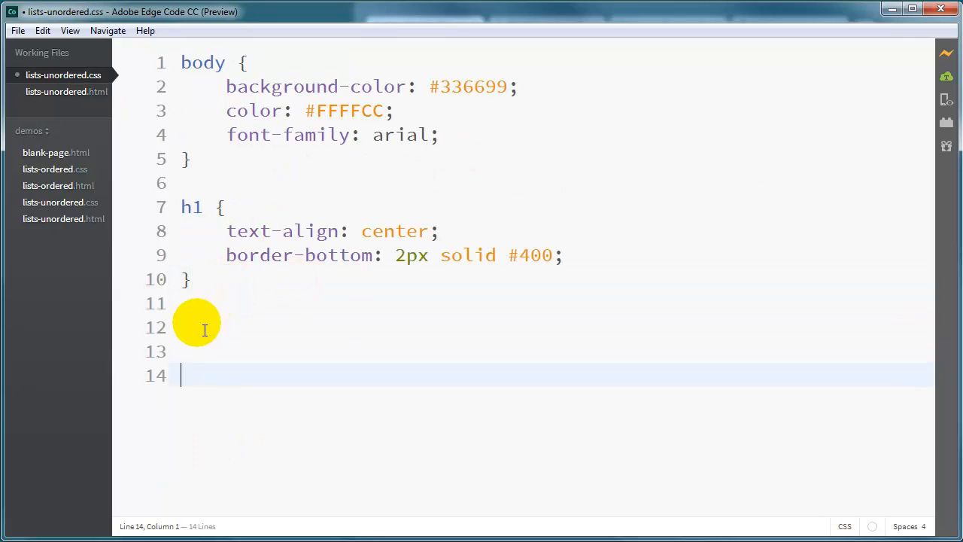
pyautogui.click(203, 327)
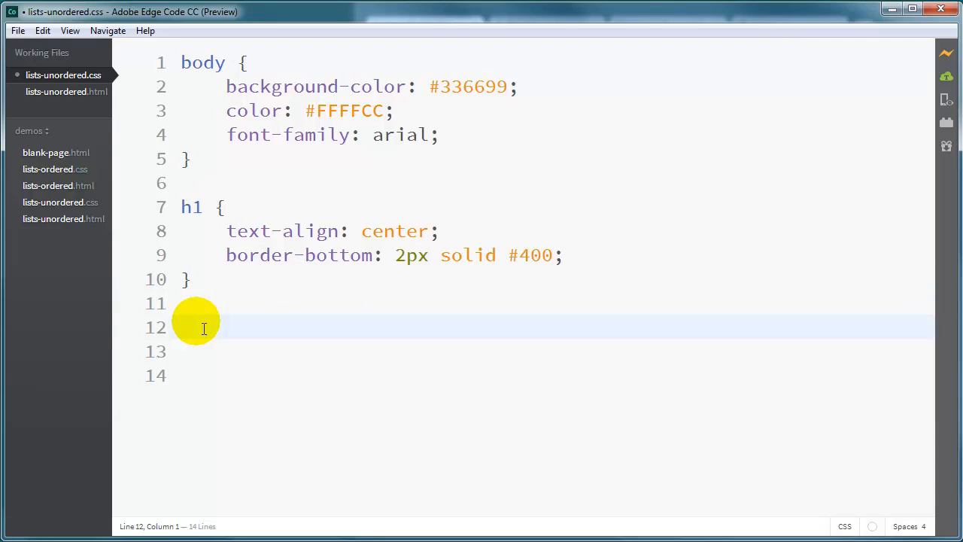
pyautogui.write('ul')
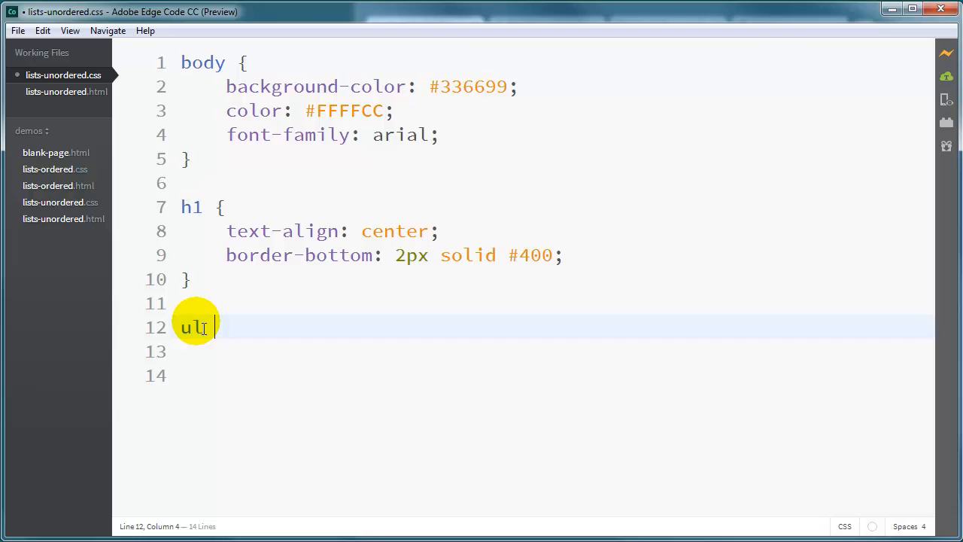
pyautogui.write('{')
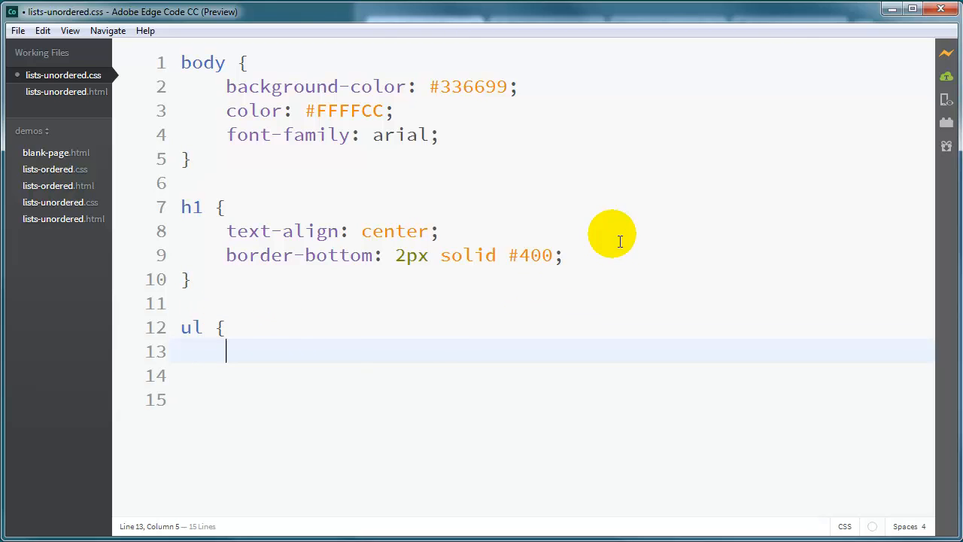
pyautogui.write('list-style-type: circle')
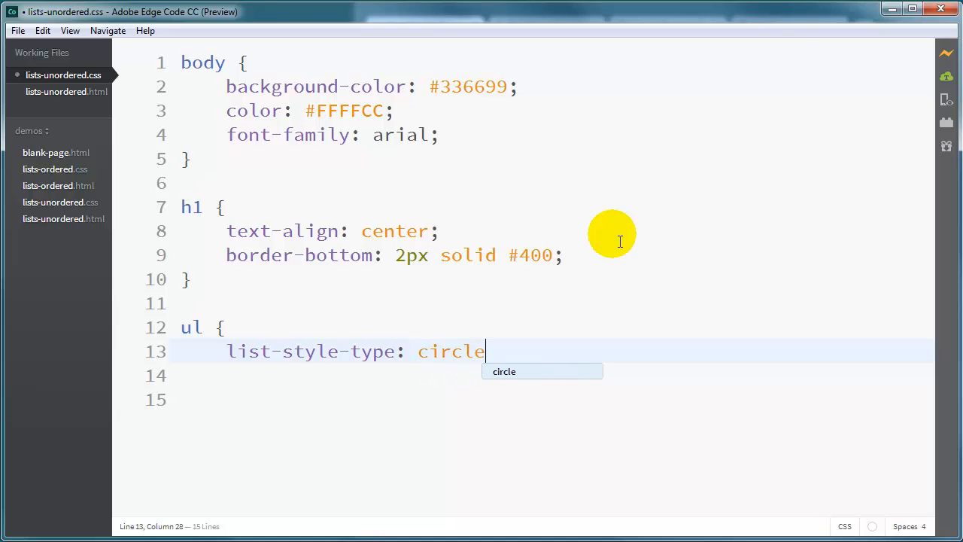
pyautogui.write(';')
pyautogui.click(555, 376)
pyautogui.write('}')
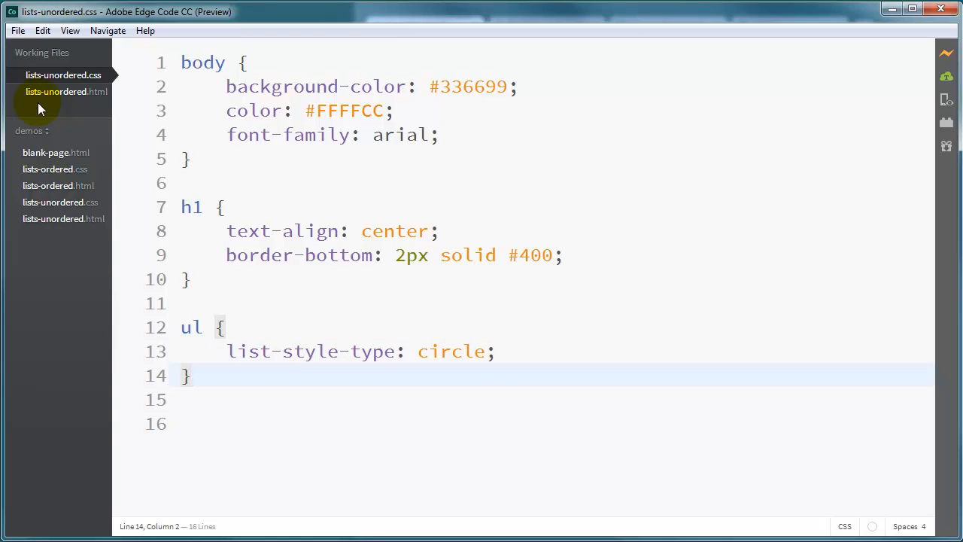
pyautogui.click(66, 91)
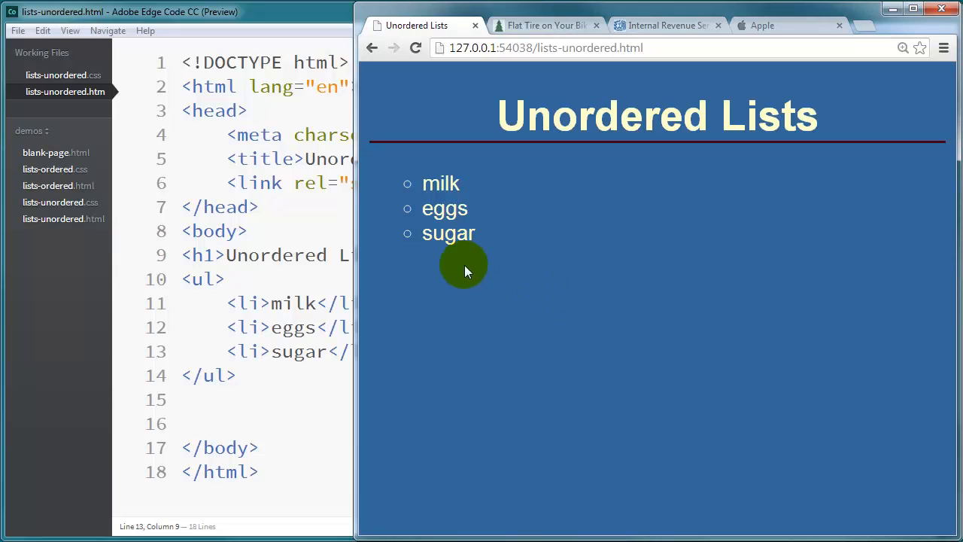
pyautogui.moveTo(412, 202)
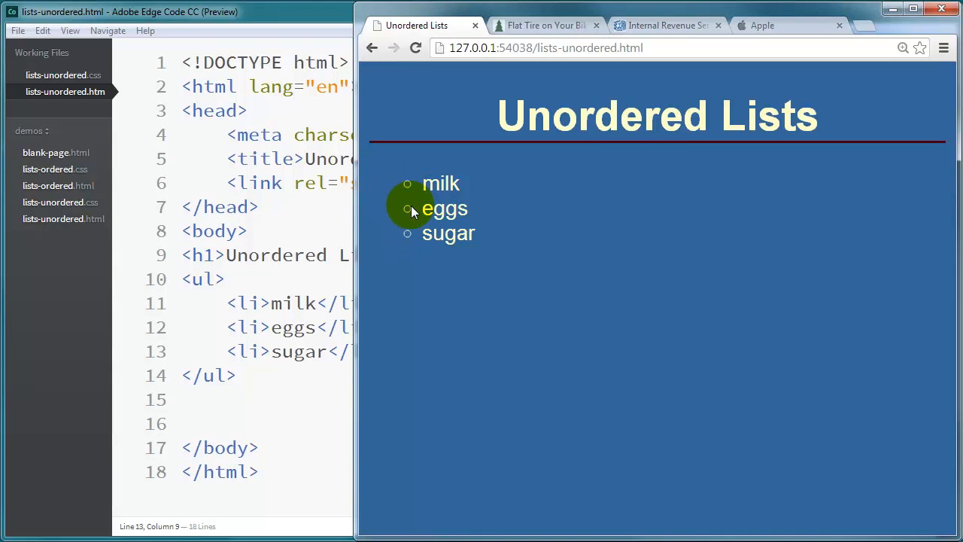
# Change the ul list-style-type to disc, then square, then none, previewing each.
pyautogui.click(305, 352)
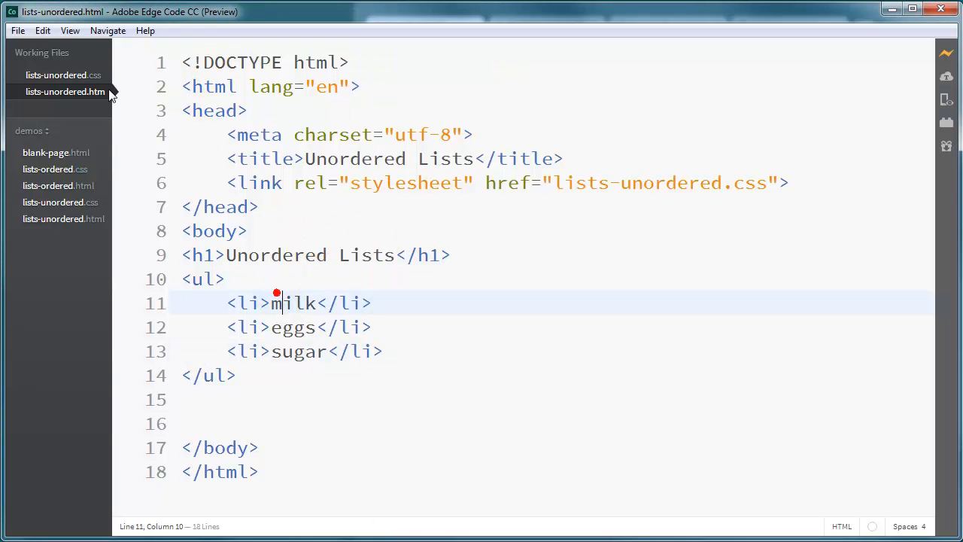
pyautogui.click(63, 75)
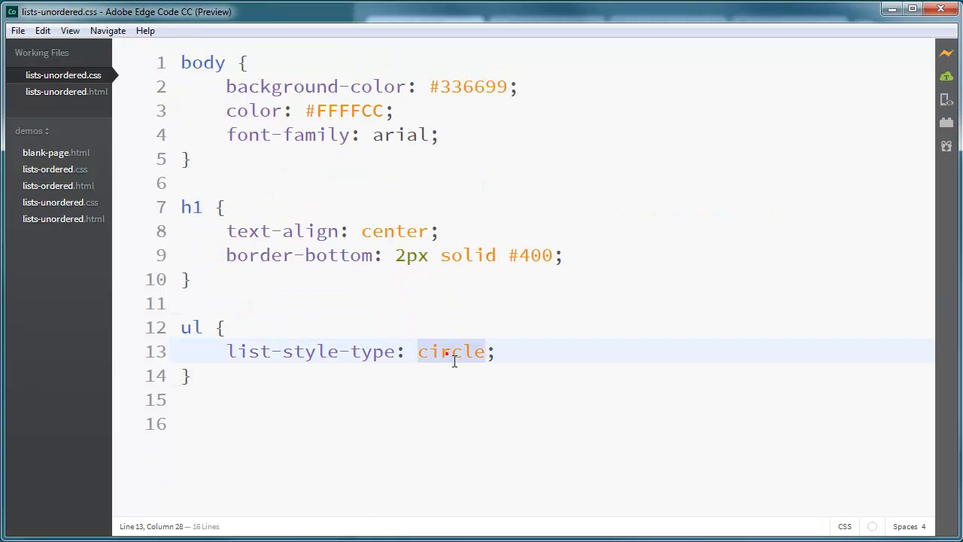
pyautogui.write('dis')
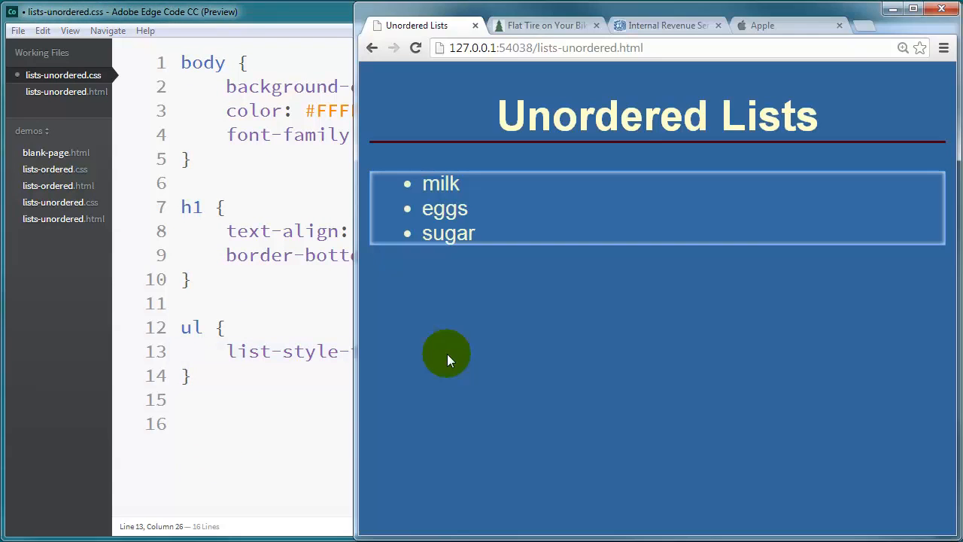
pyautogui.moveTo(410, 214)
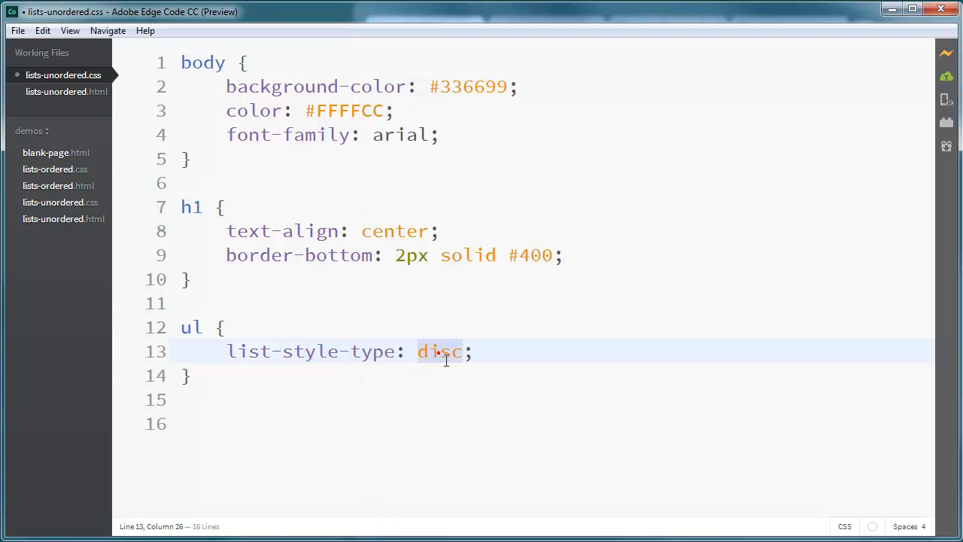
pyautogui.write('squ')
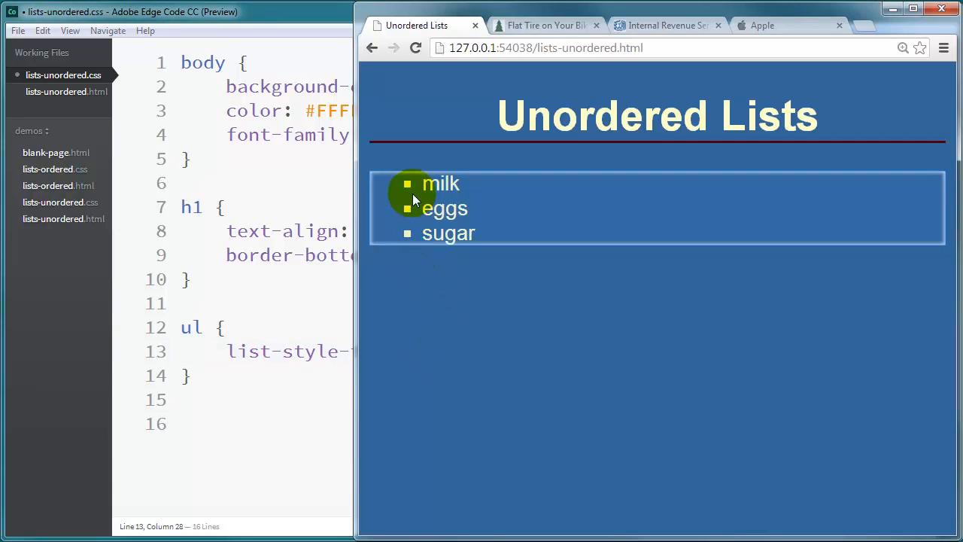
pyautogui.moveTo(413, 246)
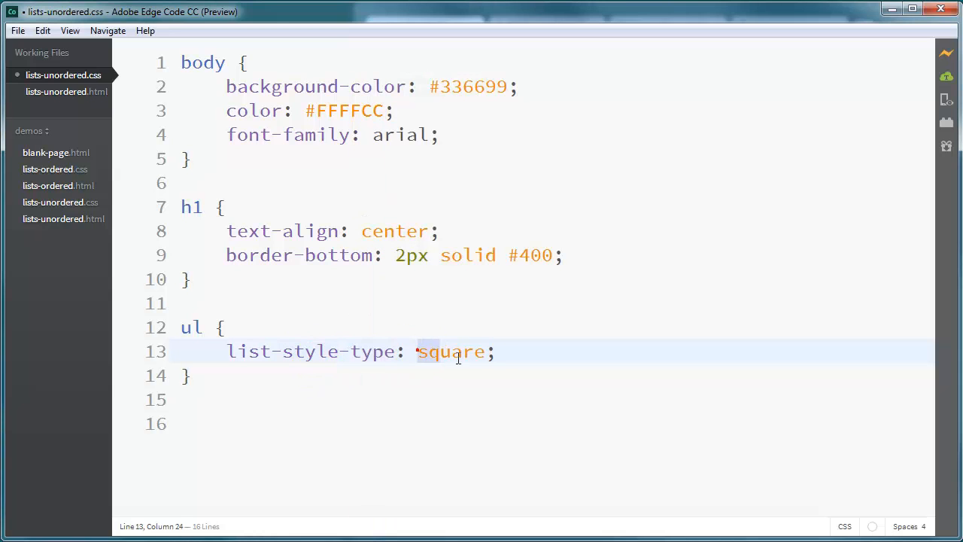
pyautogui.write('non')
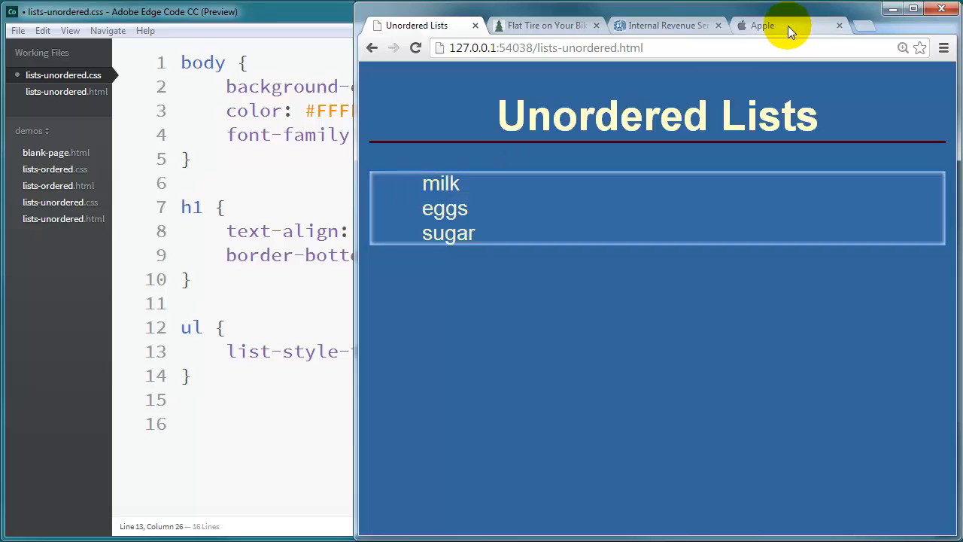
# Revisit the Apple and IRS menus, then begin a list-style-image url value in the ul rule.
pyautogui.click(762, 25)
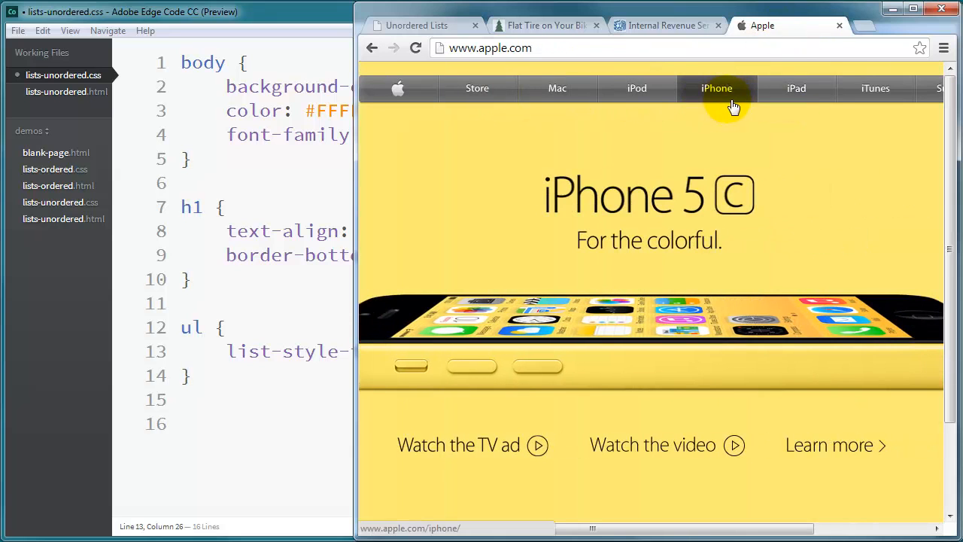
pyautogui.click(665, 25)
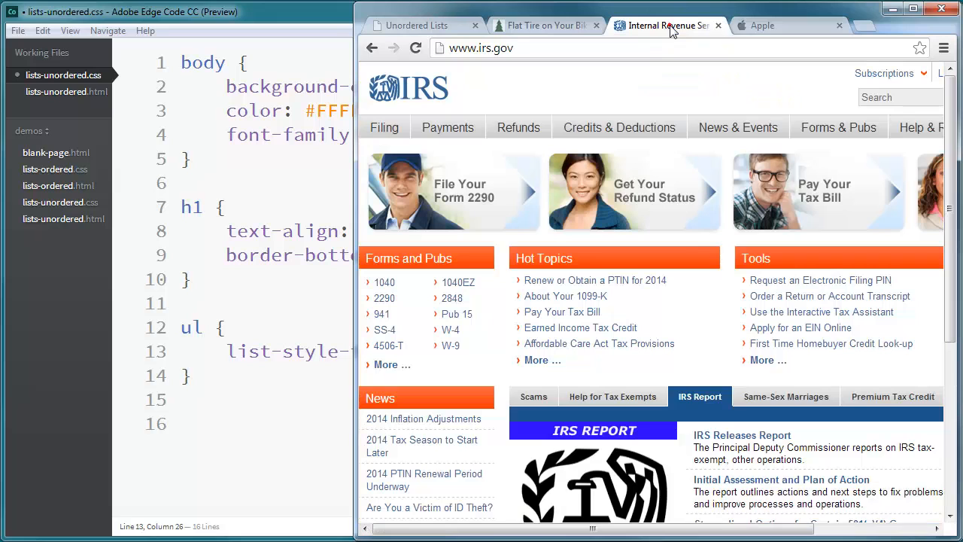
pyautogui.click(786, 396)
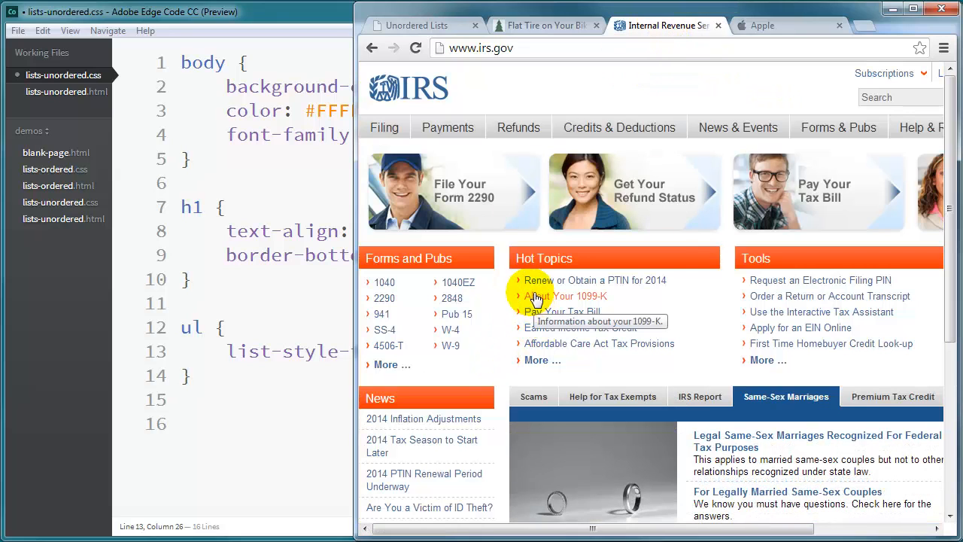
pyautogui.moveTo(531, 305)
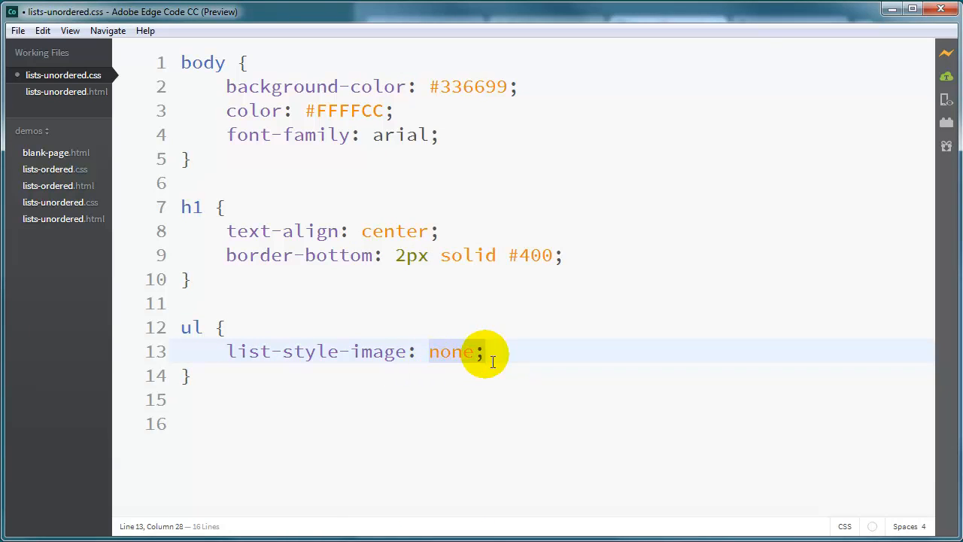
pyautogui.write('ur')
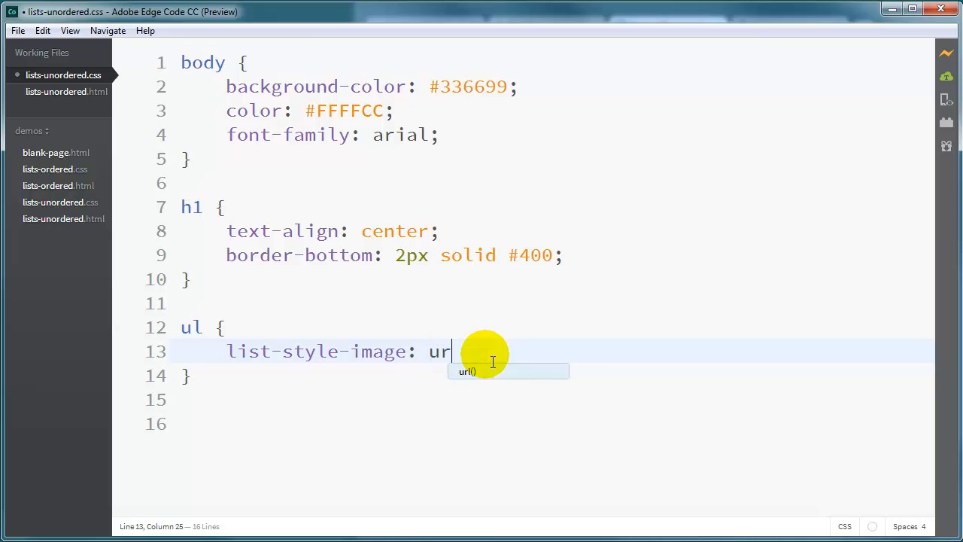
# Set list-style-image to url(images/checkbullet.png) using the folder and file code hints.
pyautogui.write('l(')
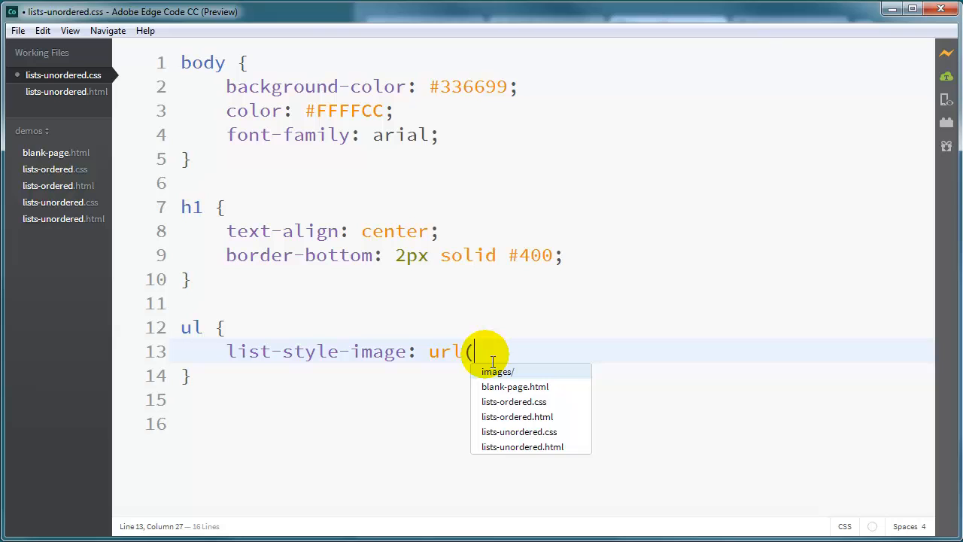
pyautogui.write('images')
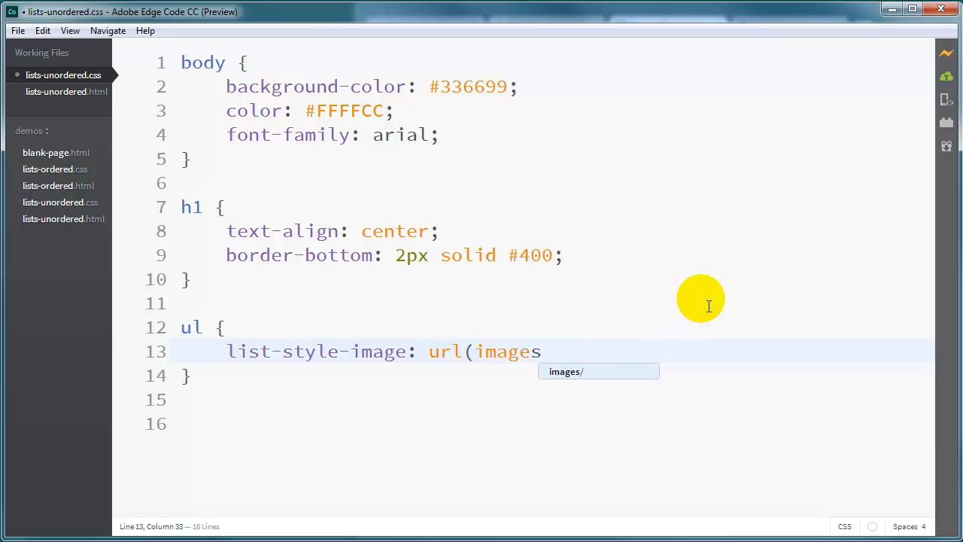
pyautogui.write('/')
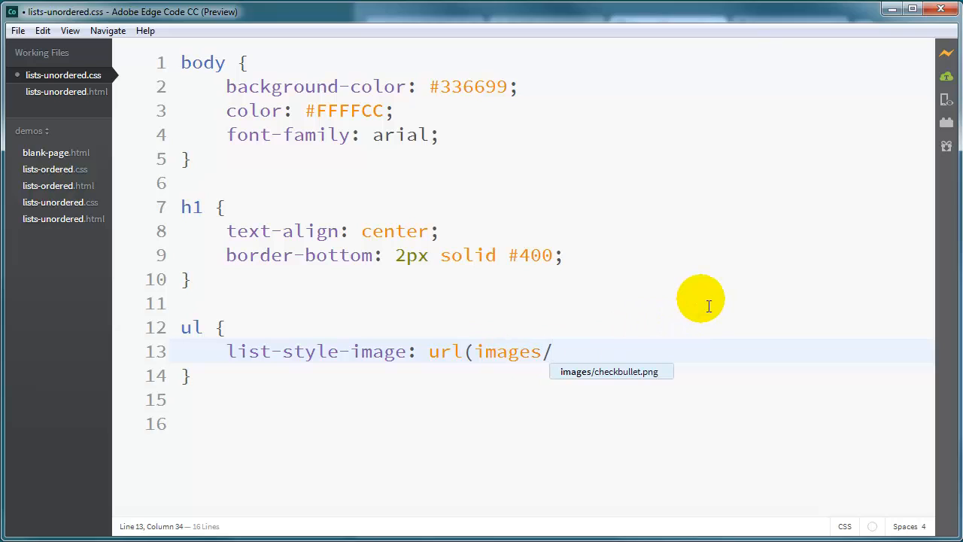
pyautogui.write('checkbullet.png')
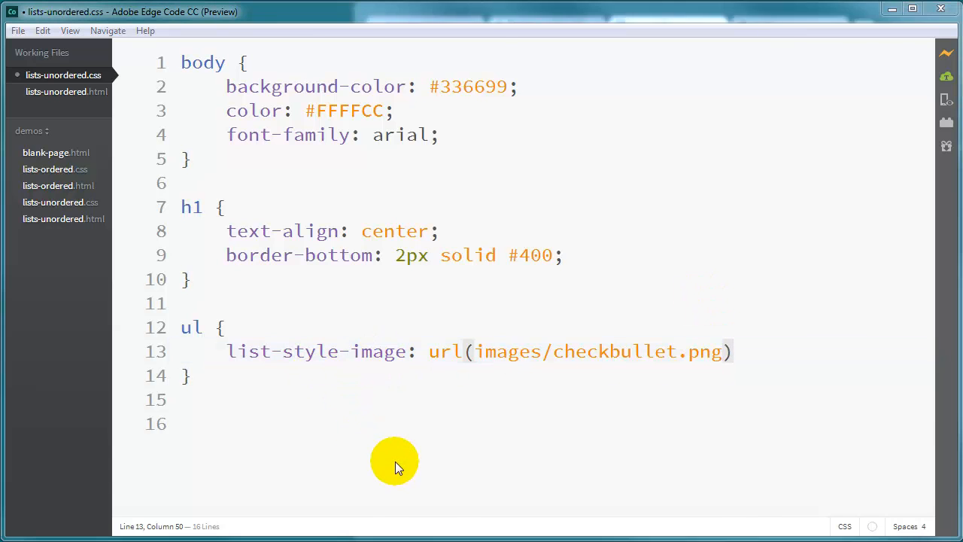
pyautogui.moveTo(437, 43)
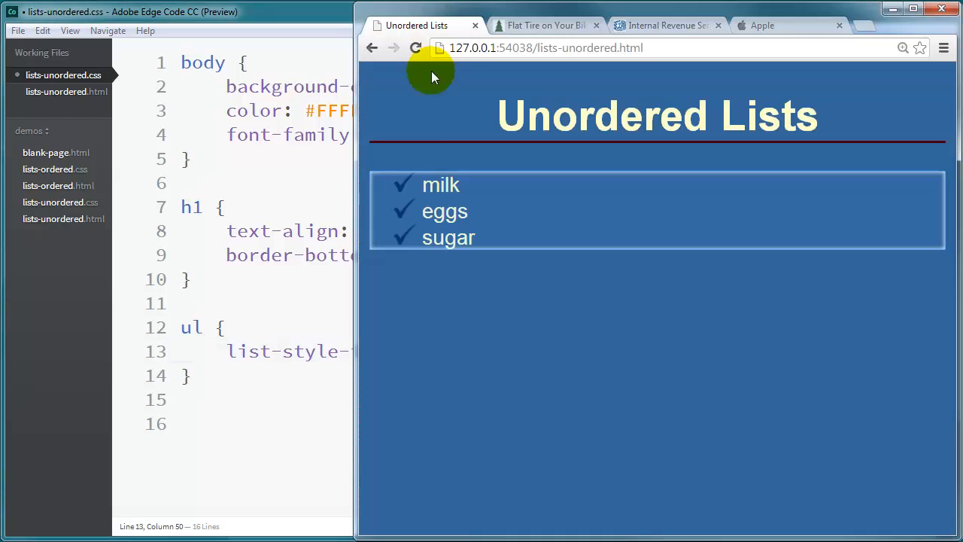
pyautogui.moveTo(411, 263)
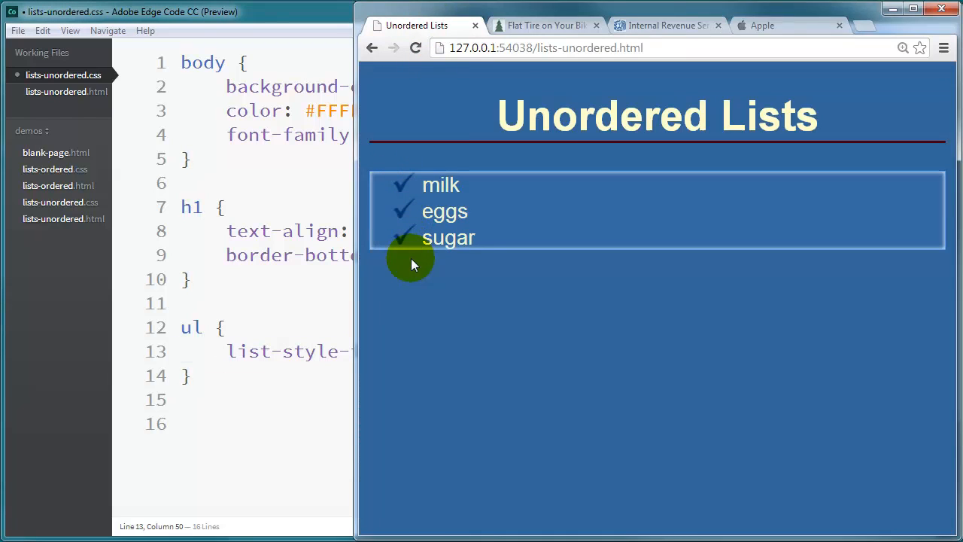
pyautogui.moveTo(363, 269)
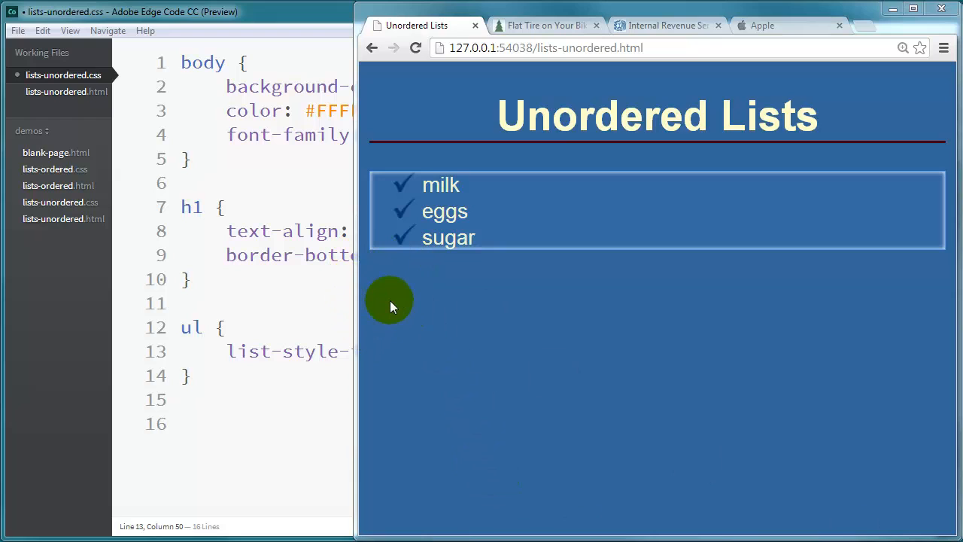
pyautogui.moveTo(399, 186)
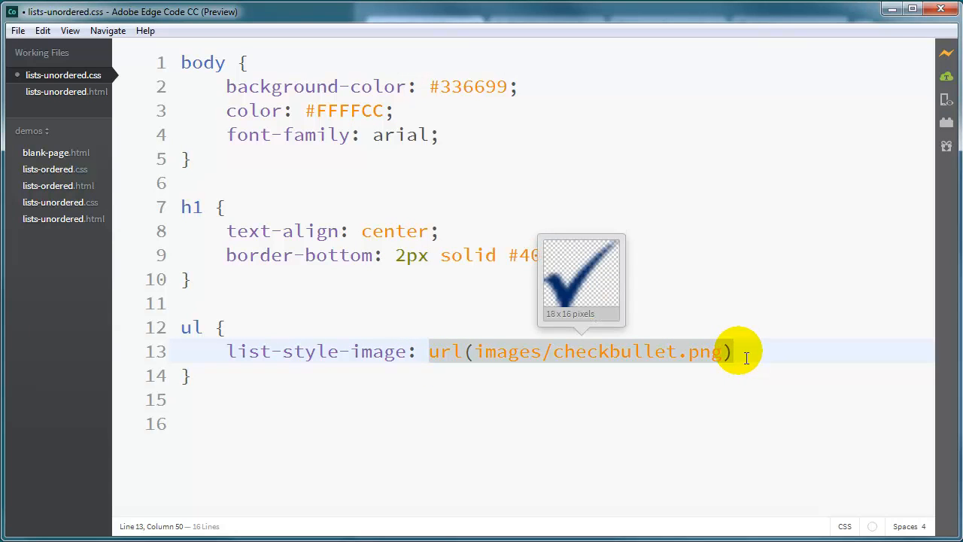
# Replace the bullet image with list-style-type: none and give li display: inline.
pyautogui.press('Delete')
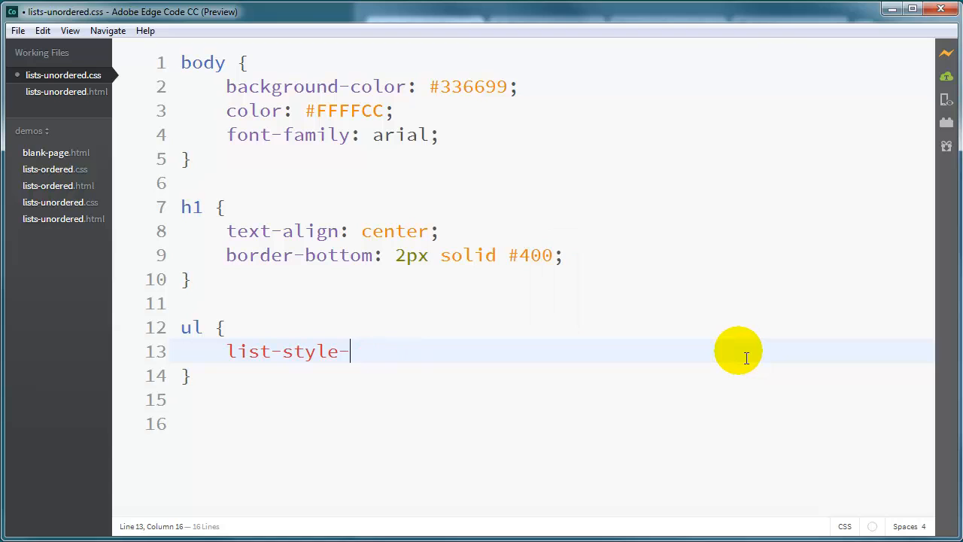
pyautogui.write('type: none;')
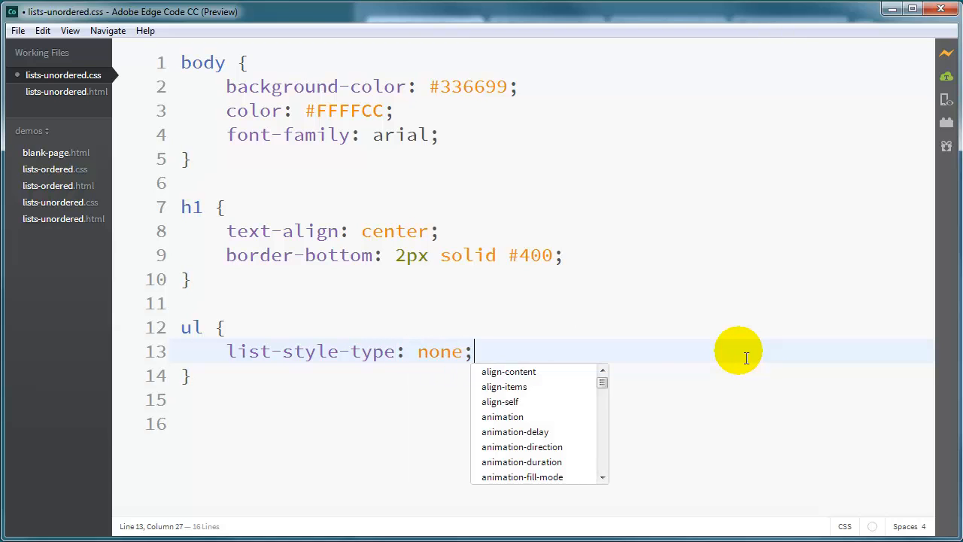
pyautogui.moveTo(178, 445)
pyautogui.write('li {')
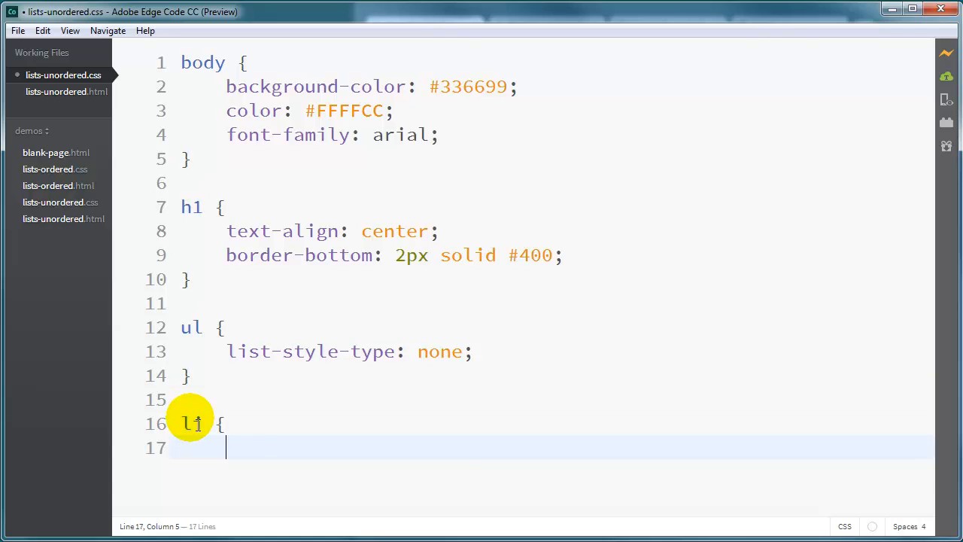
pyautogui.write('display: in')
pyautogui.write('}')
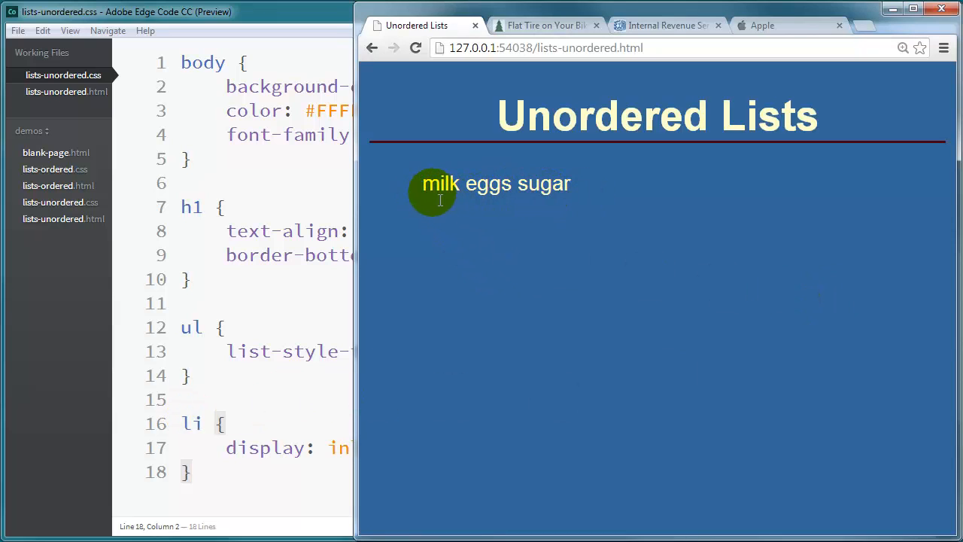
# Highlight the word milk in the Chrome preview of the one-line list.
pyautogui.moveTo(423, 184); pyautogui.dragTo(570, 184)
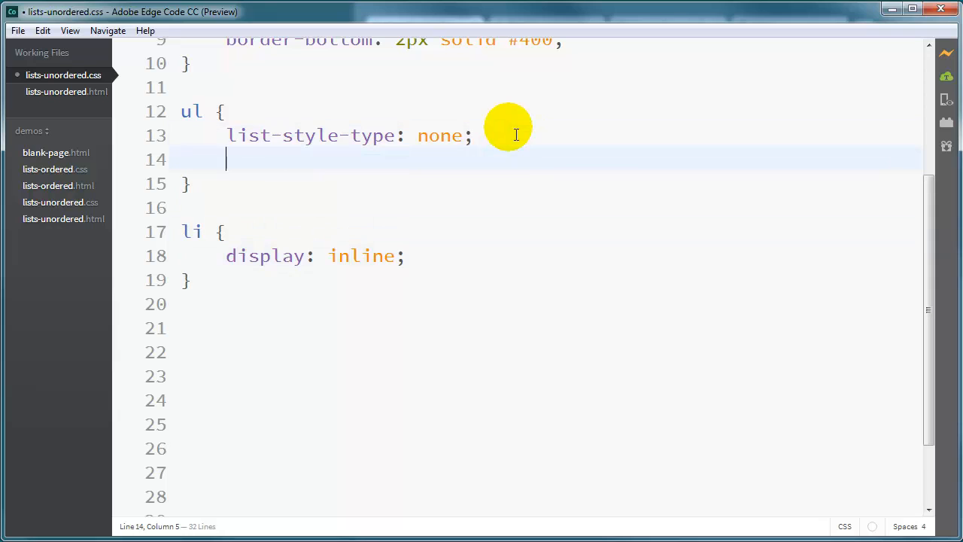
# Set margin: 0 and padding: 0 on the ul and li rules.
pyautogui.write('margin: 0;')
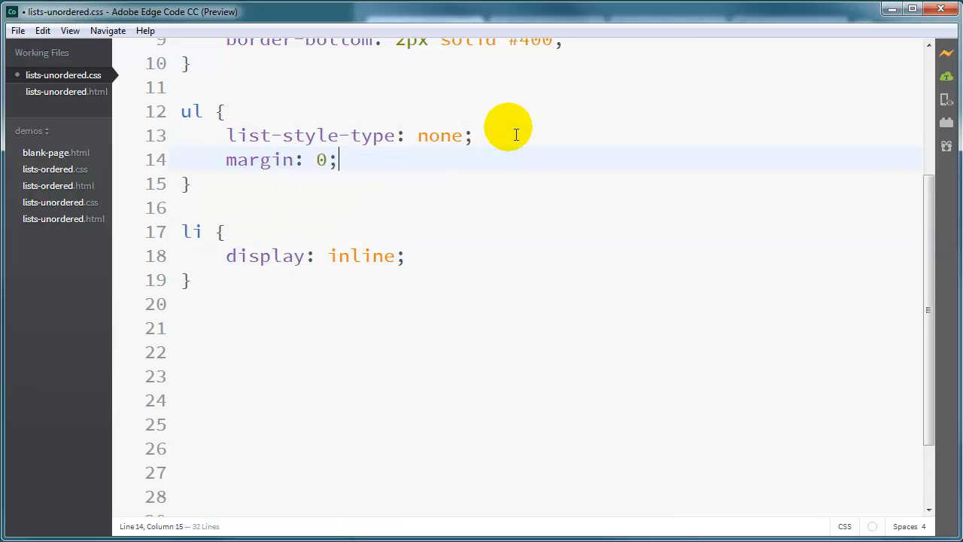
pyautogui.write('padding: 0;')
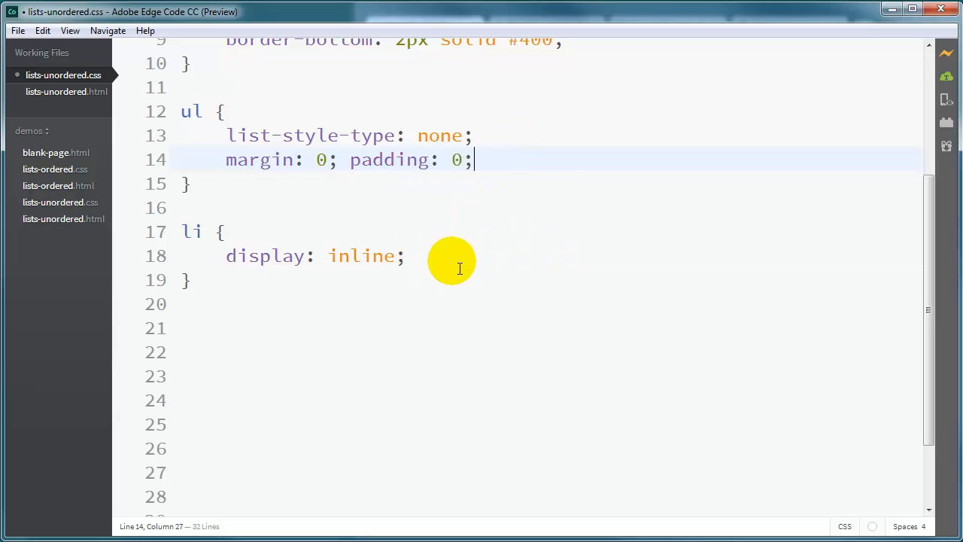
pyautogui.write('margin: 0; padding: 0;')
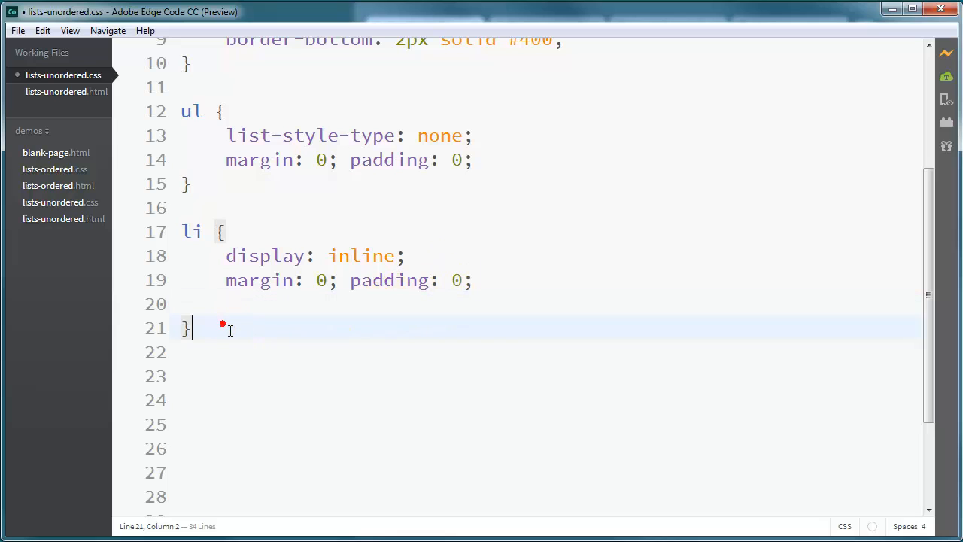
# Add an li:after rule with content ", " to follow each item with a comma.
pyautogui.write('li')
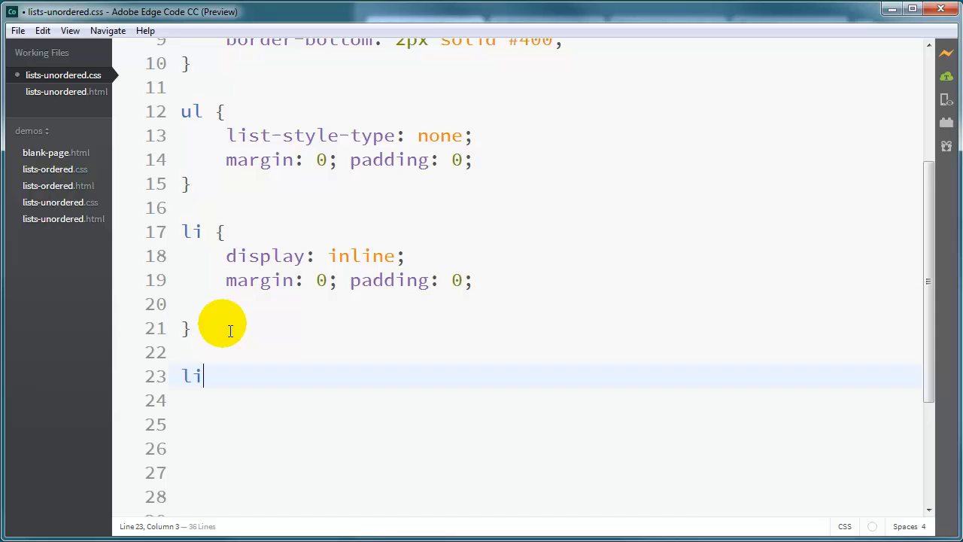
pyautogui.write(':after {')
pyautogui.click(548, 400)
pyautogui.write('content')
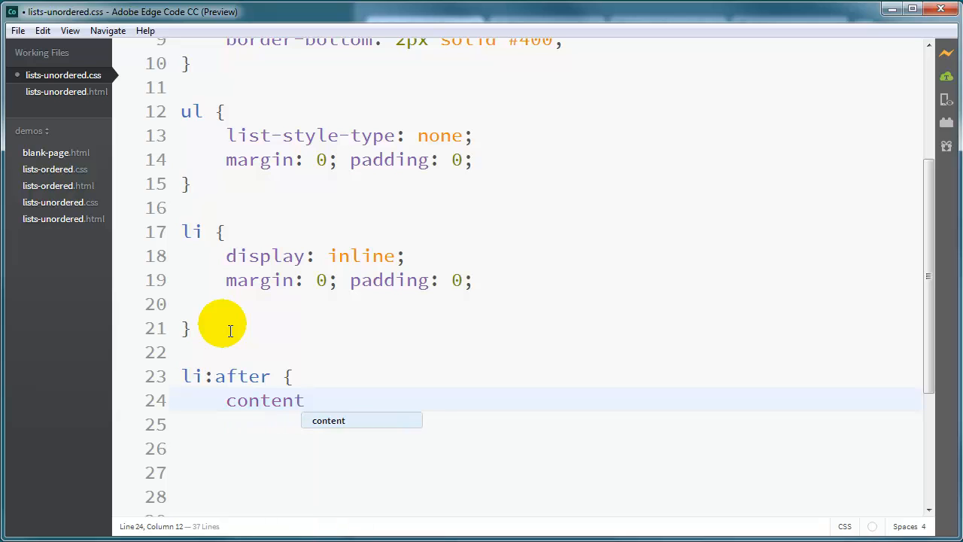
pyautogui.write(':')
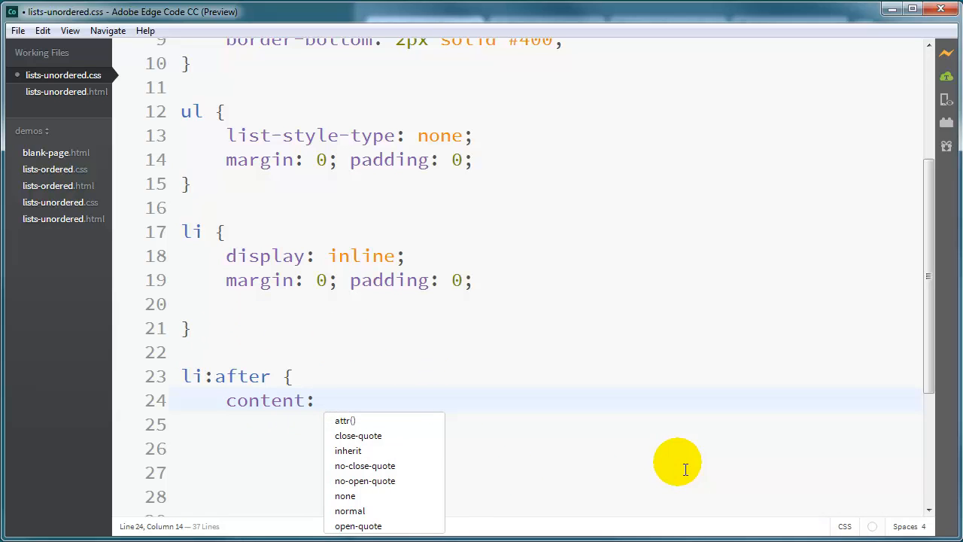
pyautogui.write('",')
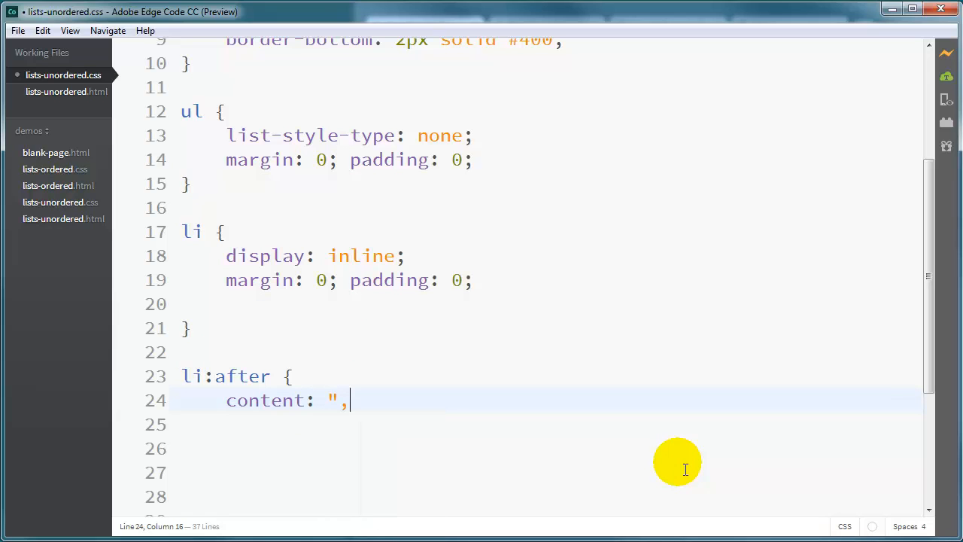
pyautogui.write('";')
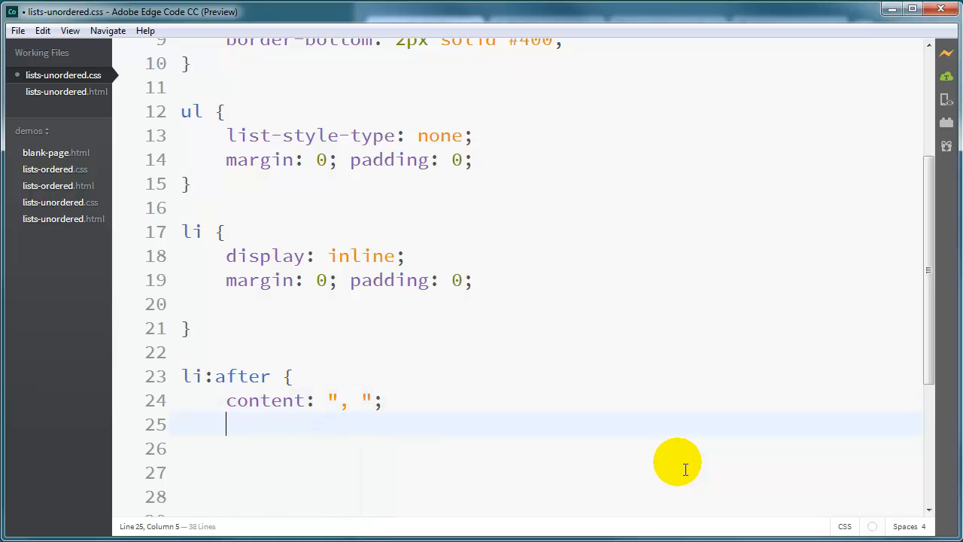
pyautogui.write('}')
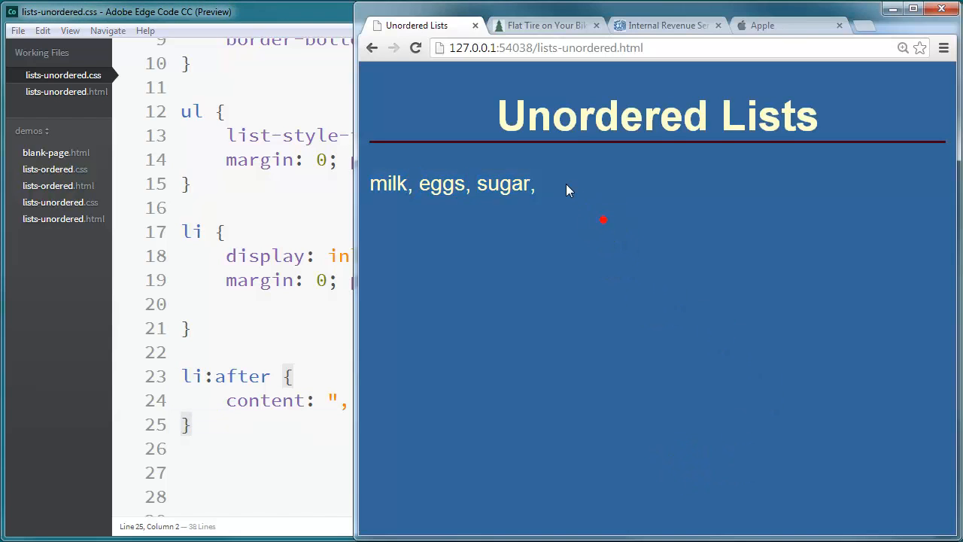
pyautogui.doubleClick(388, 184)
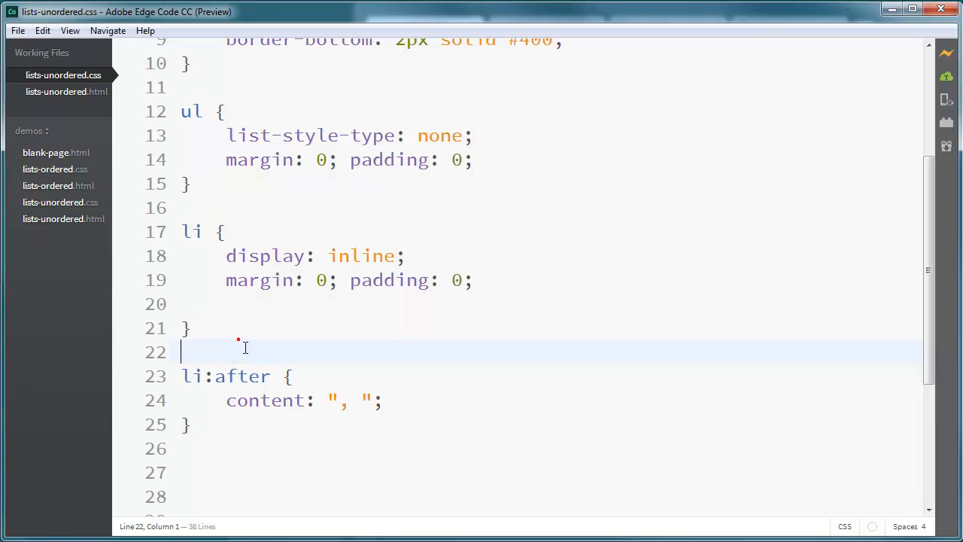
# Duplicate the sugar list item in lists-unordered.html and change it to cereal.
pyautogui.click(67, 91)
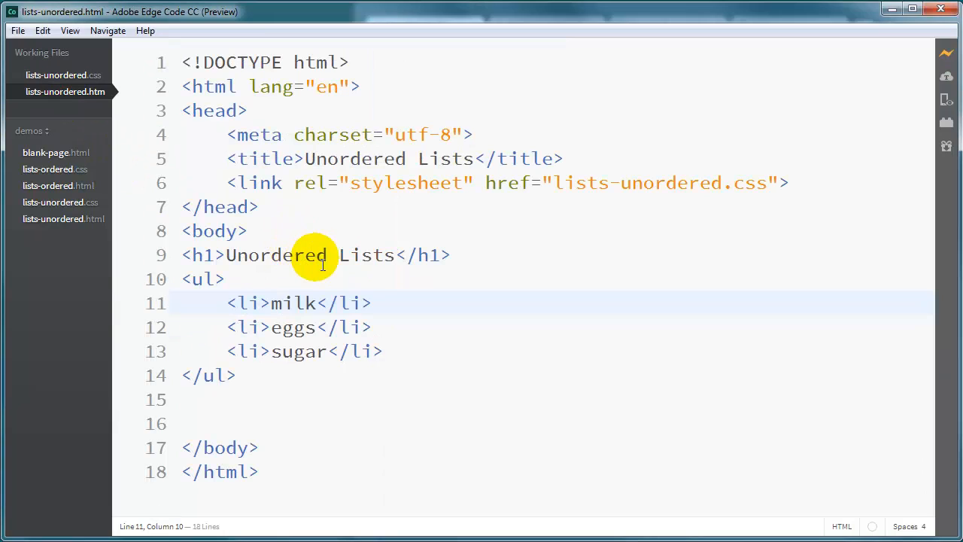
pyautogui.click(384, 352)
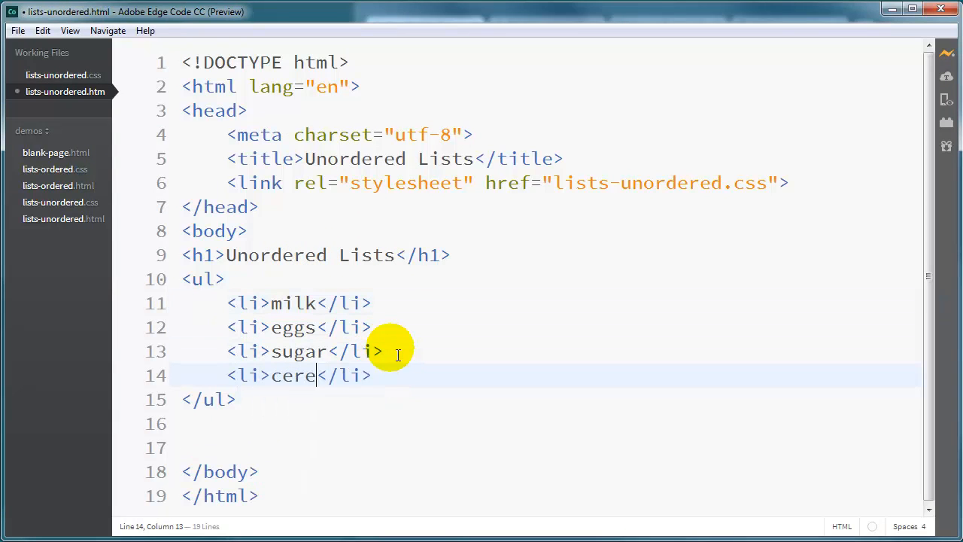
pyautogui.write('al')
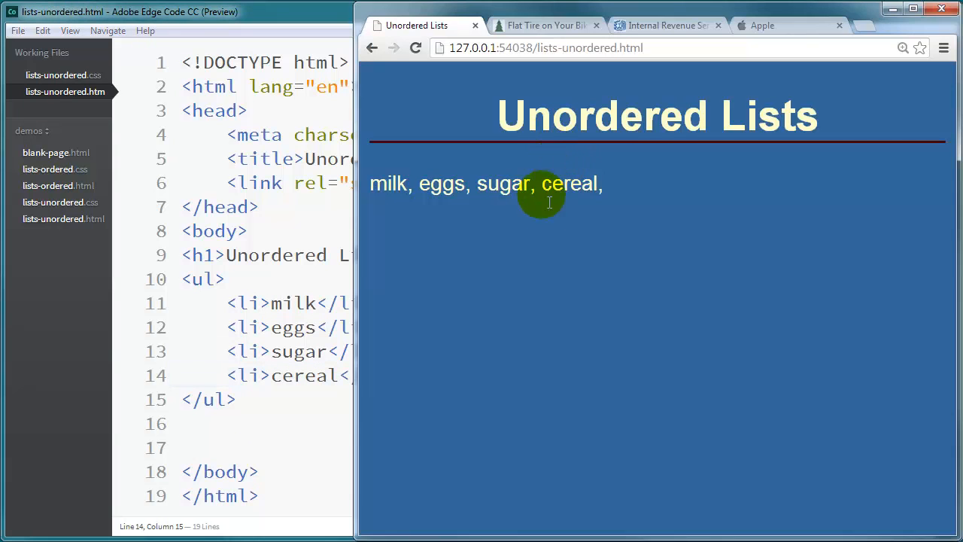
pyautogui.moveTo(576, 194)
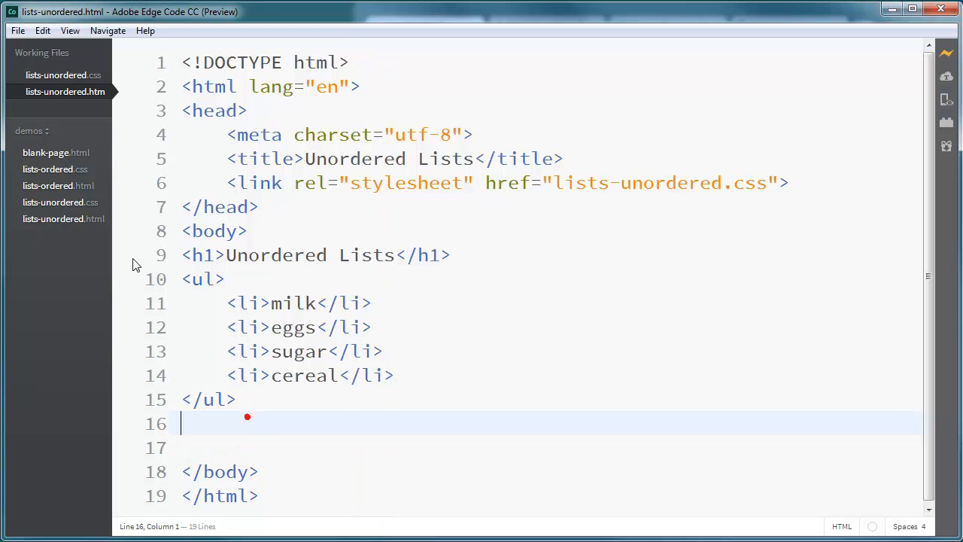
# In lists-unordered.css, add li:last-child:after { content: ""; } to drop the final comma.
pyautogui.click(63, 75)
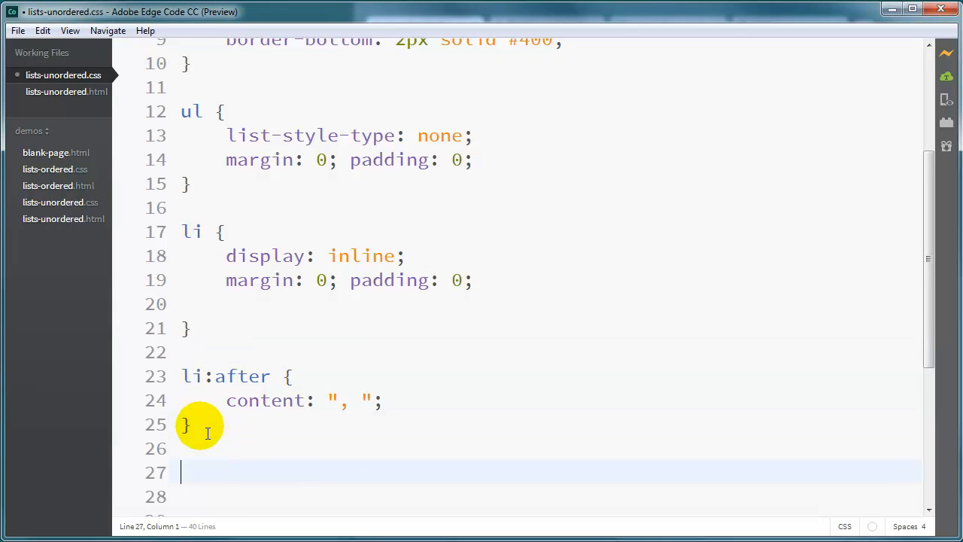
pyautogui.write('li:after')
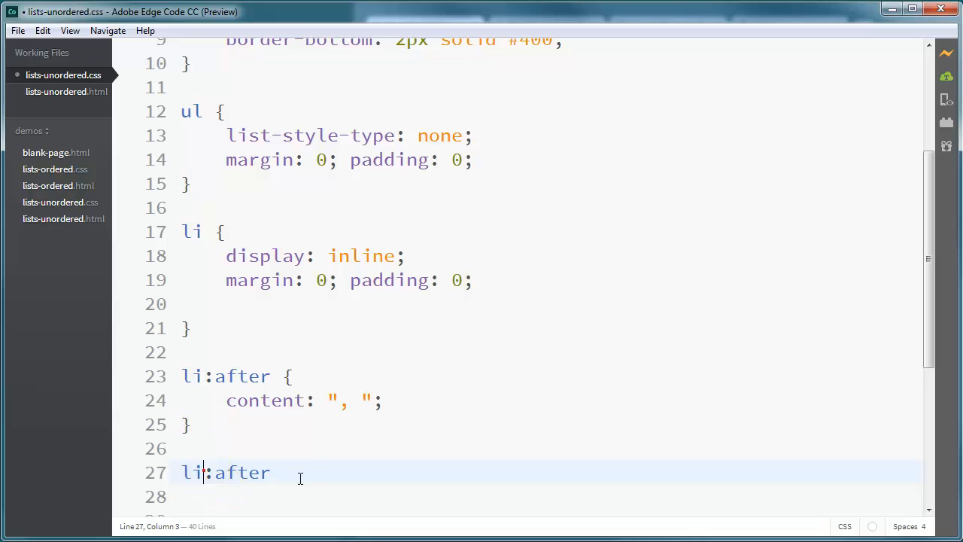
pyautogui.write('la')
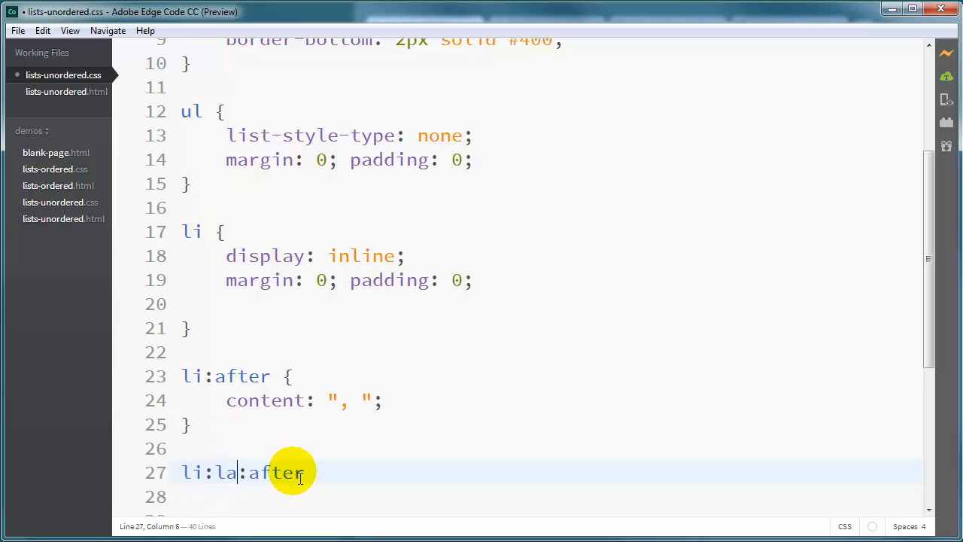
pyautogui.write('st-child')
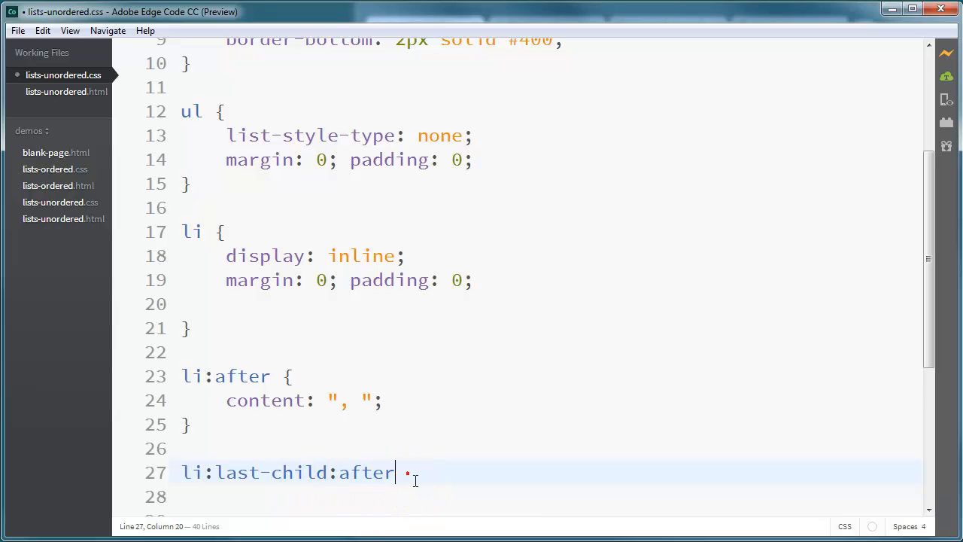
pyautogui.write('{')
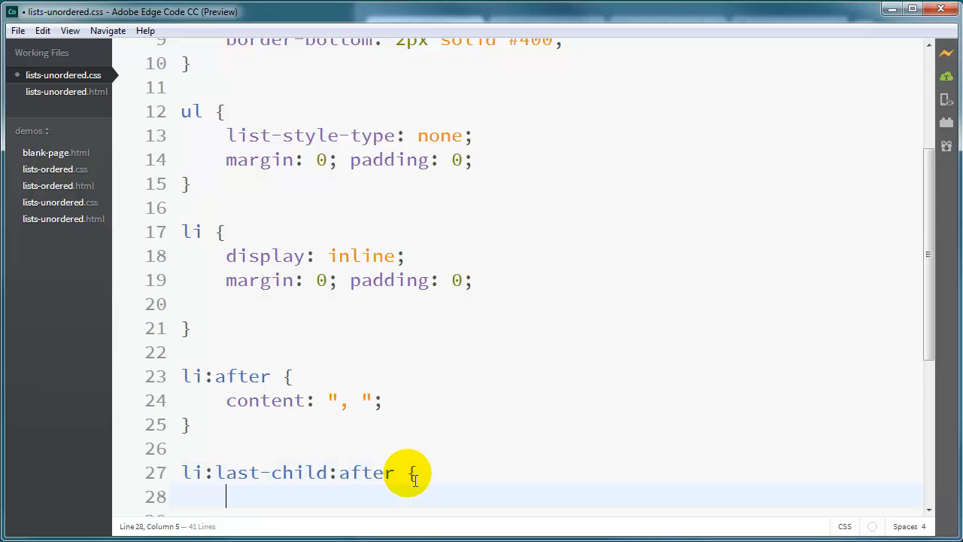
pyautogui.write('content: "')
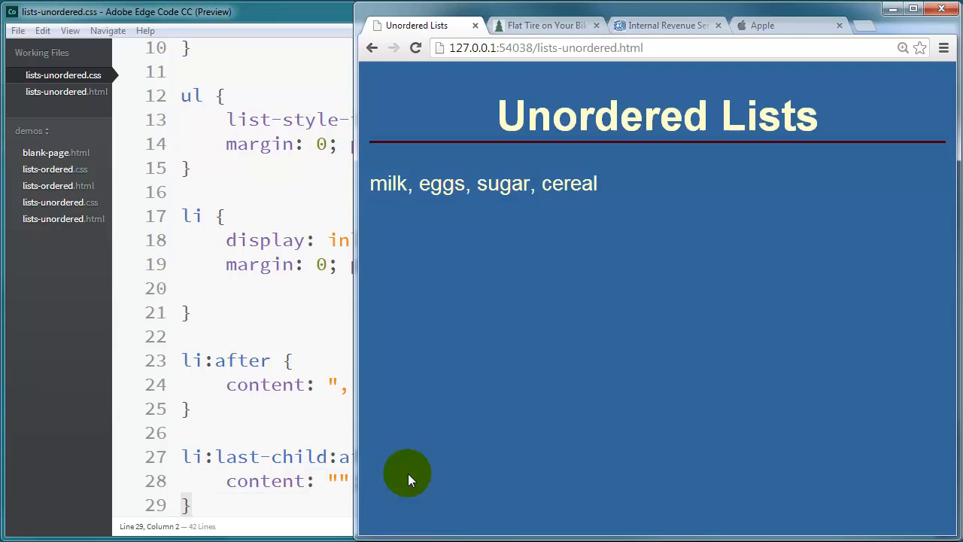
pyautogui.moveTo(603, 201)
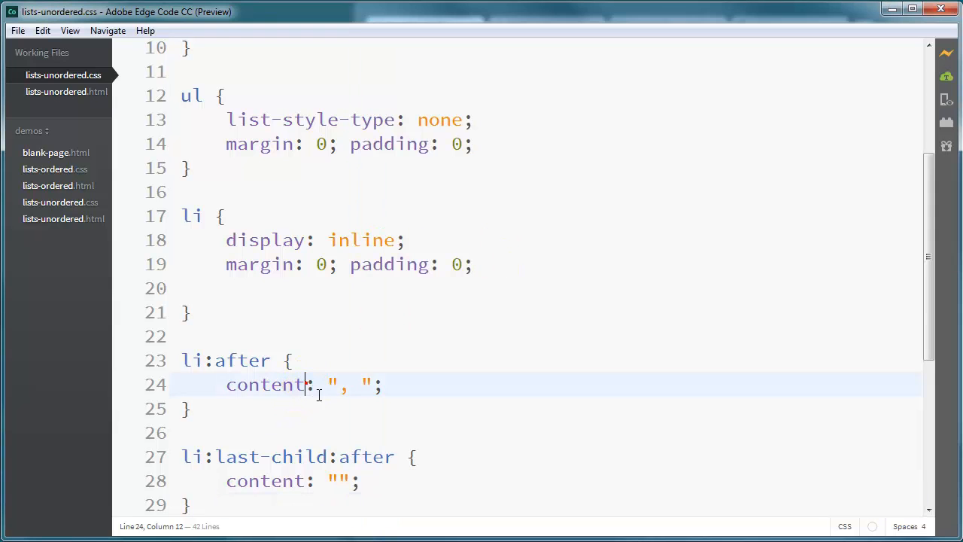
pyautogui.scroll(-3)
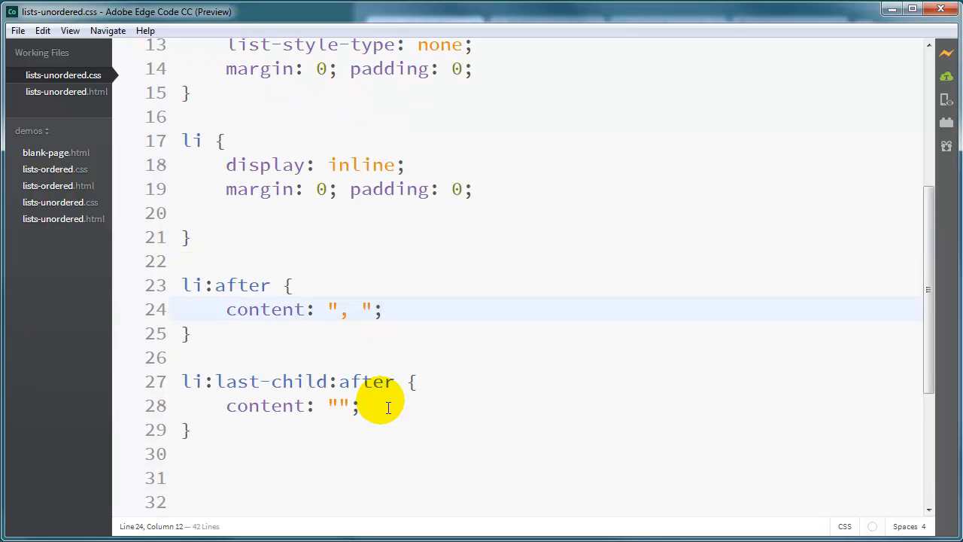